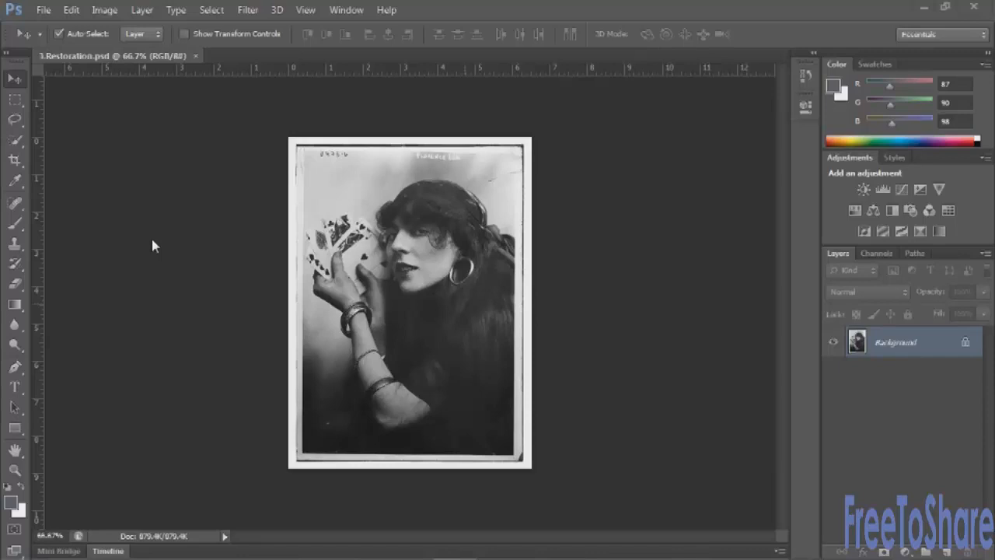
pyautogui.moveTo(290, 231)
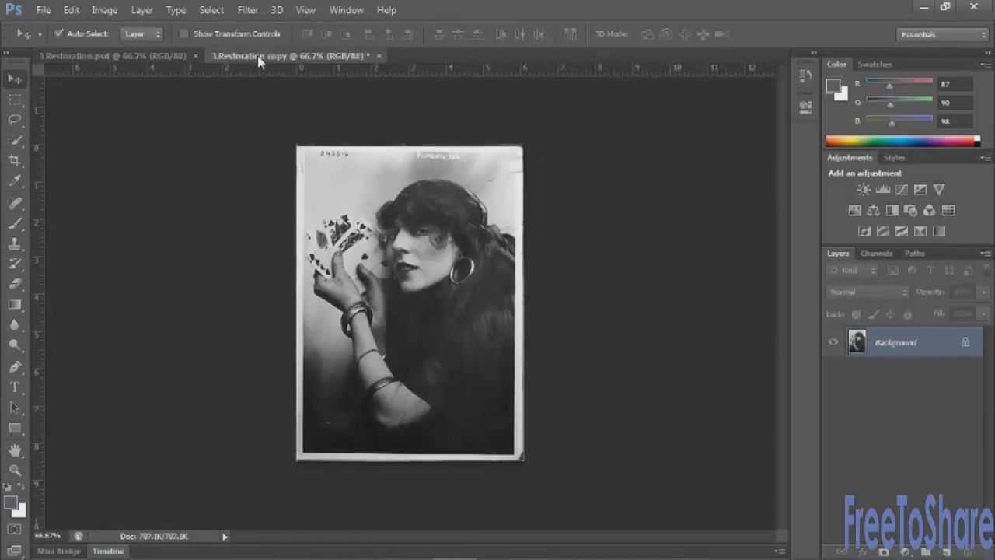
pyautogui.moveTo(257, 56)
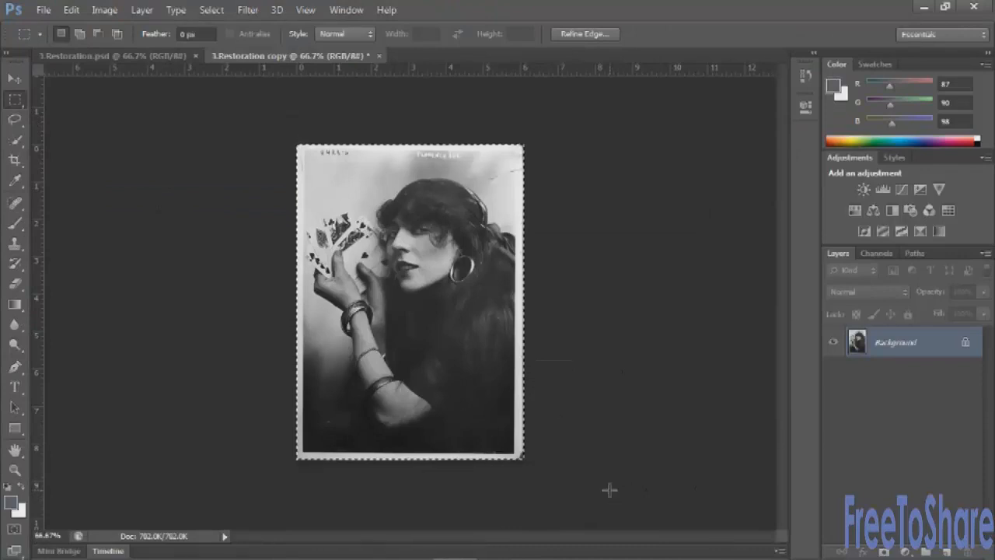
# - Unlock the photo's Background layer, accepting the default name Layer 0
pyautogui.click(105, 10)
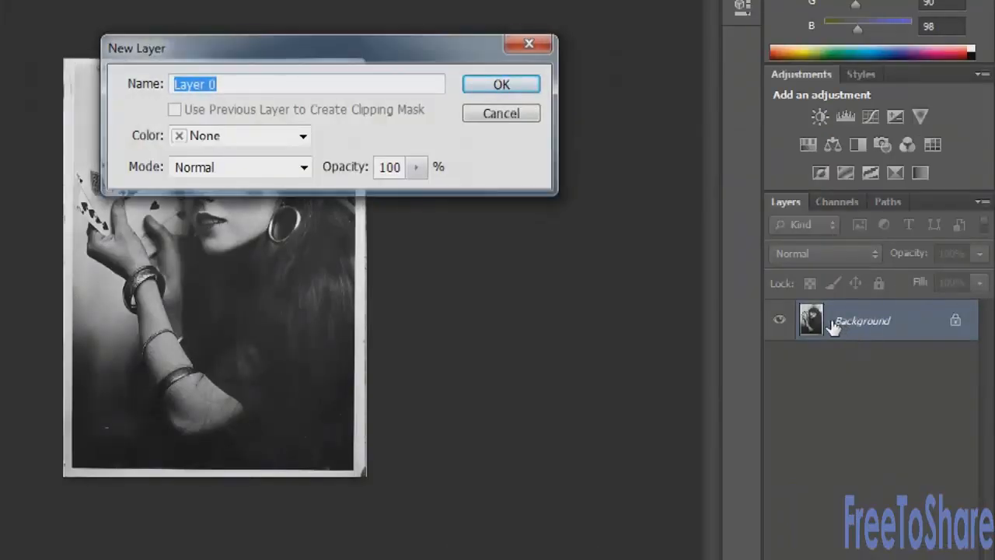
pyautogui.click(500, 84)
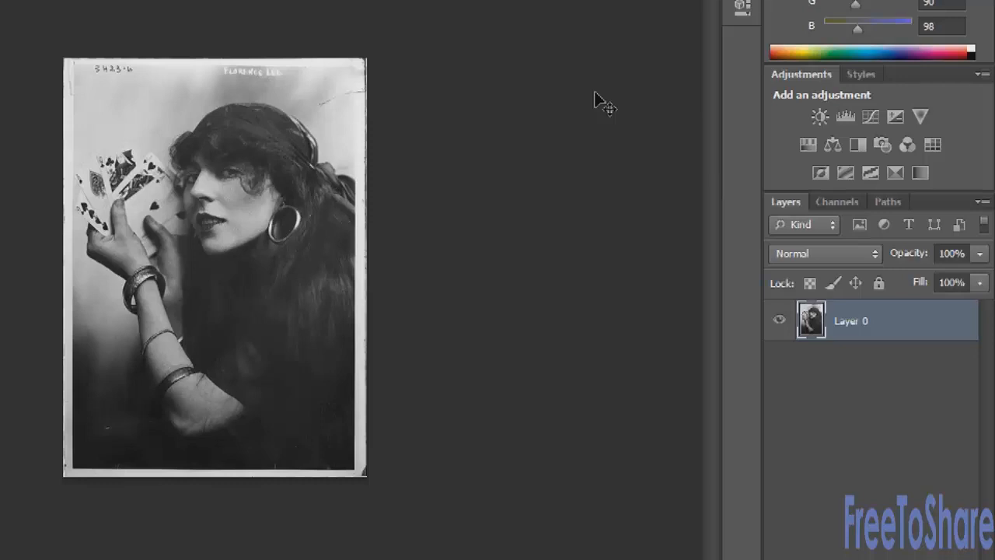
pyautogui.moveTo(476, 97)
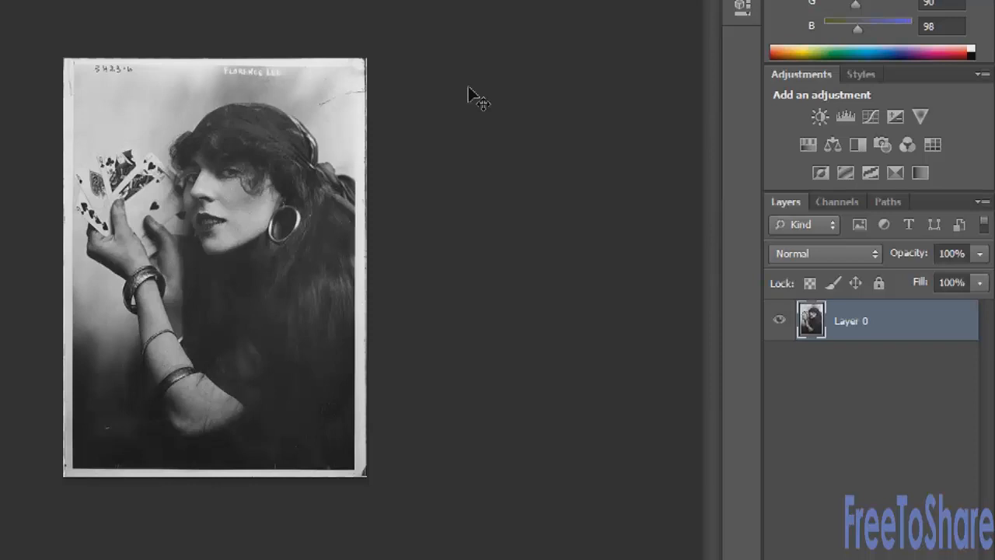
# - Duplicate Layer 0 with Ctrl+J and bring up the Dust & Scratches filter
pyautogui.press('ctrl+j')
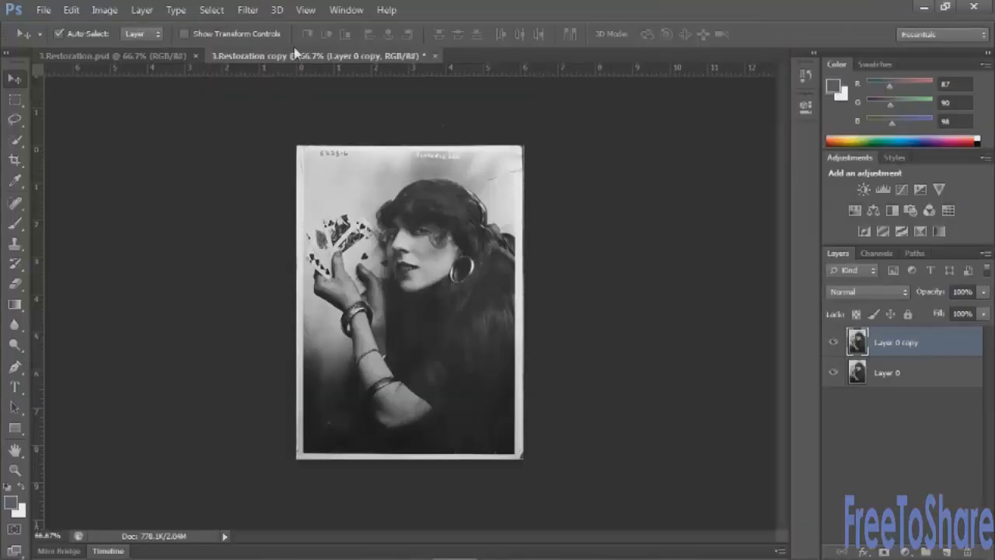
pyautogui.click(247, 10)
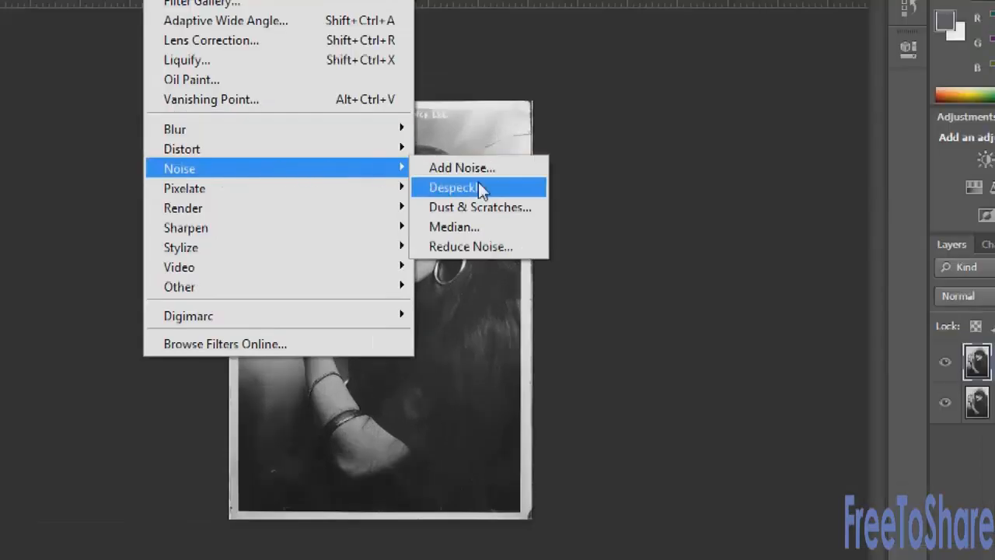
pyautogui.click(479, 207)
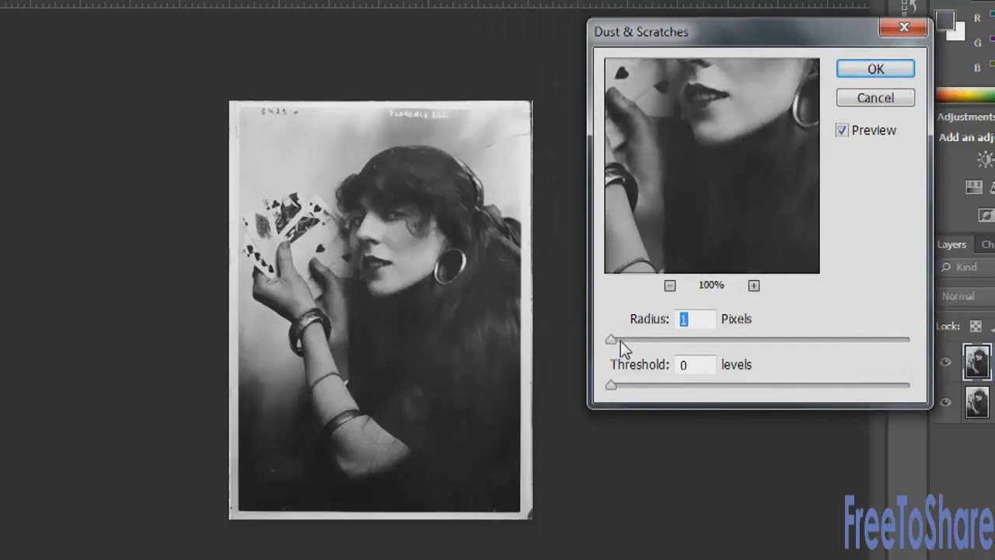
# - Set the Dust & Scratches radius to 2 pixels
pyautogui.moveTo(611, 338); pyautogui.dragTo(630, 339)
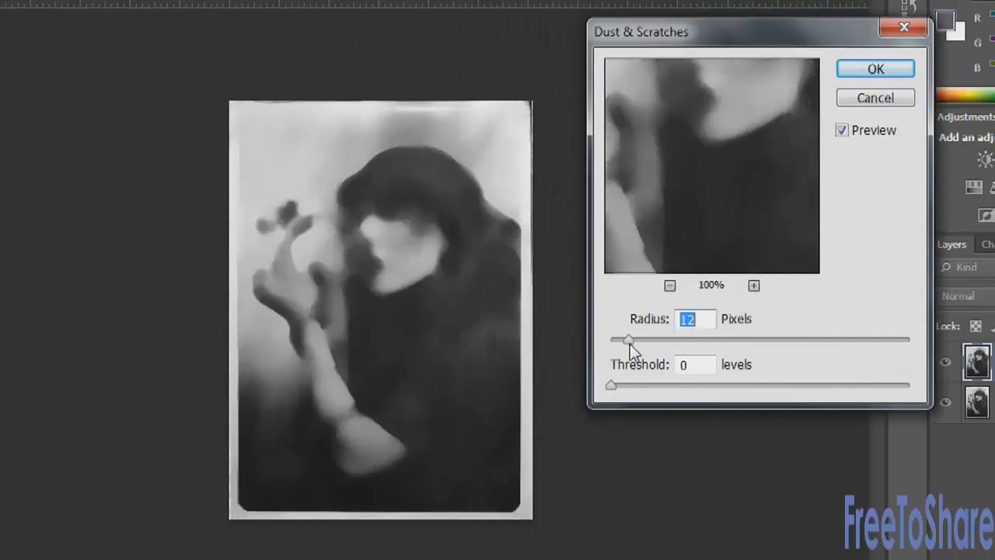
pyautogui.moveTo(628, 340); pyautogui.dragTo(661, 340)
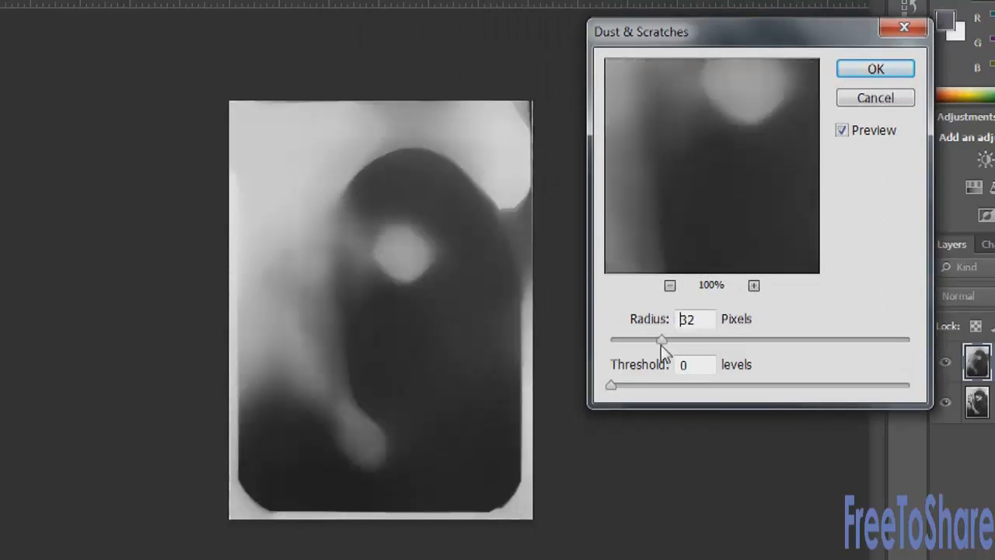
pyautogui.moveTo(661, 340); pyautogui.dragTo(616, 340)
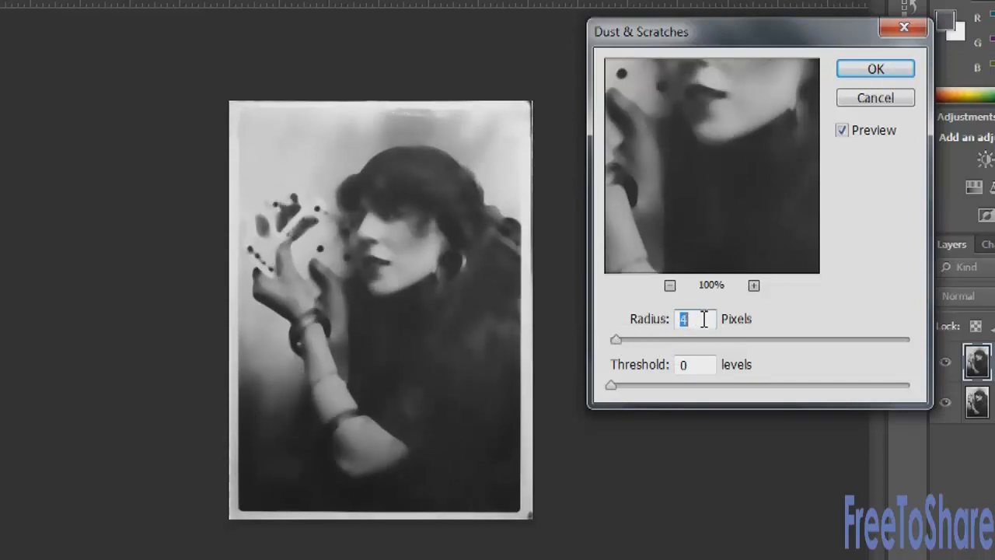
pyautogui.write('3')
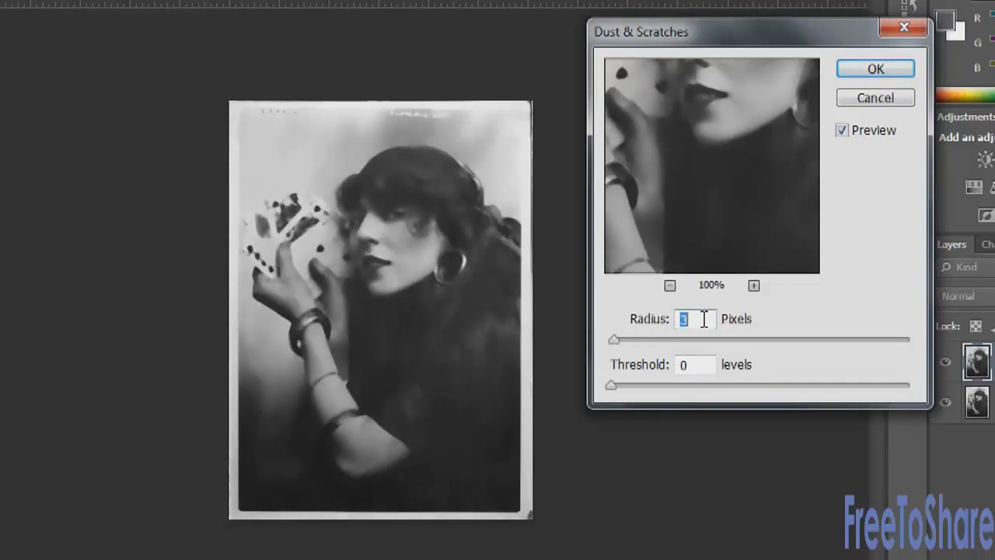
pyautogui.write('2')
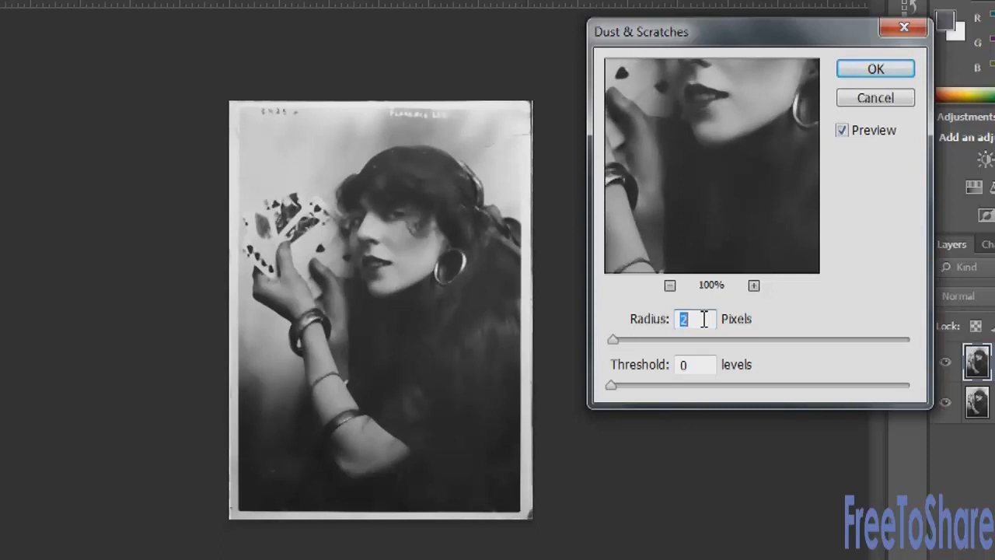
pyautogui.write('1')
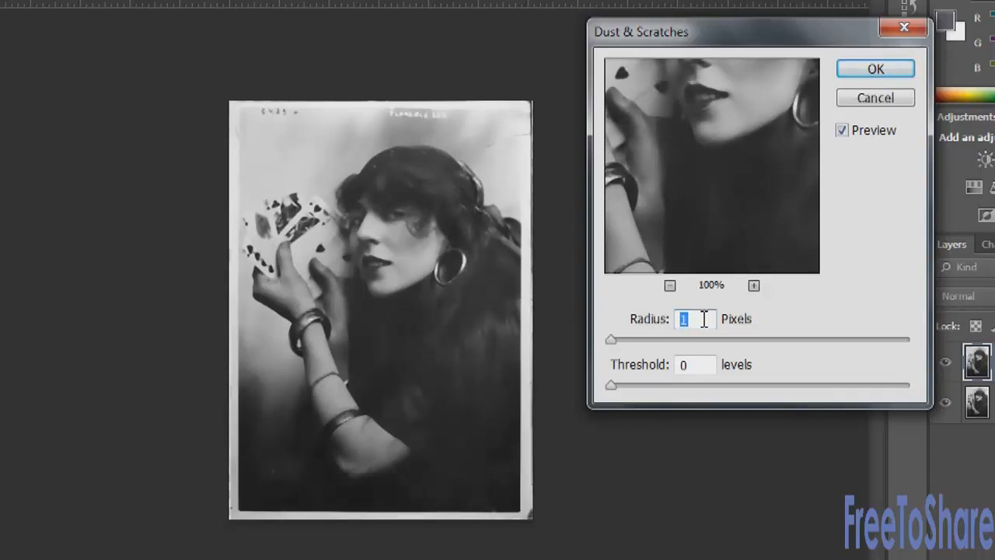
pyautogui.write('2')
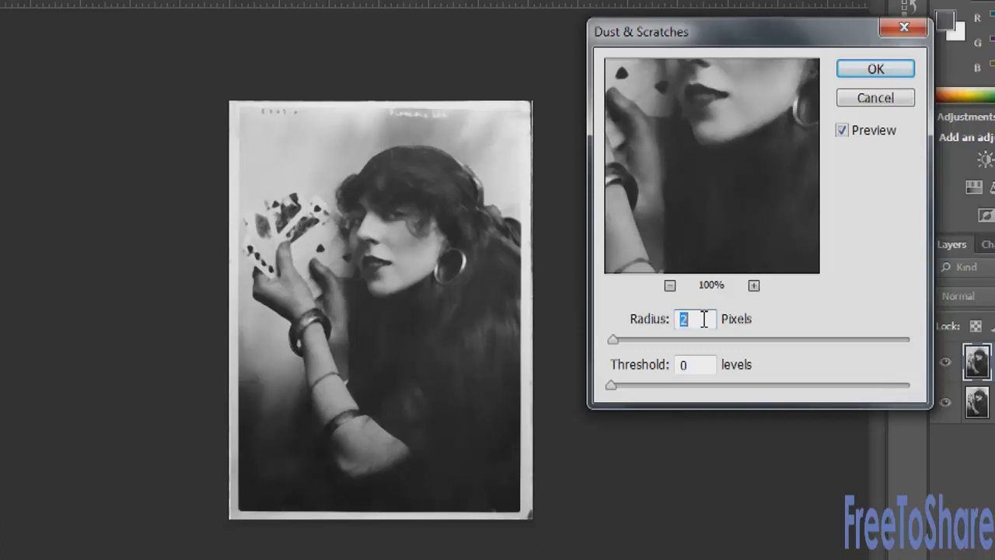
# - Set the Dust & Scratches threshold to about 10 levels
pyautogui.moveTo(612, 385); pyautogui.dragTo(633, 385)
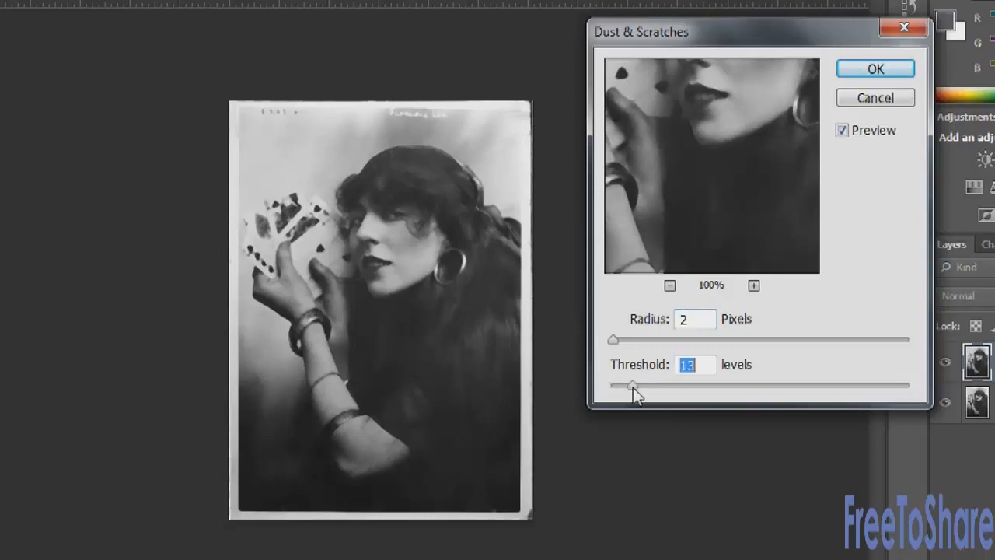
pyautogui.moveTo(634, 385); pyautogui.dragTo(639, 384)
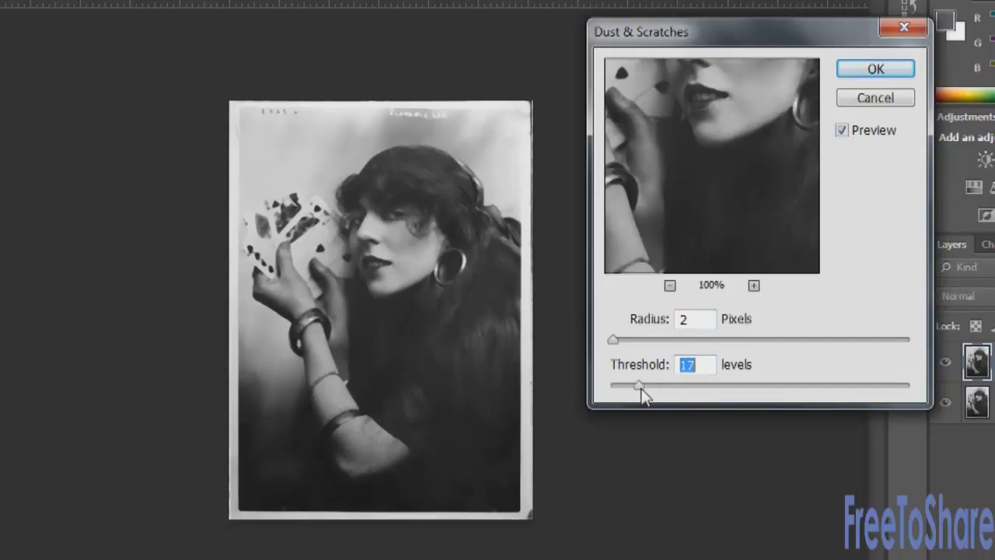
pyautogui.moveTo(639, 385); pyautogui.dragTo(663, 385)
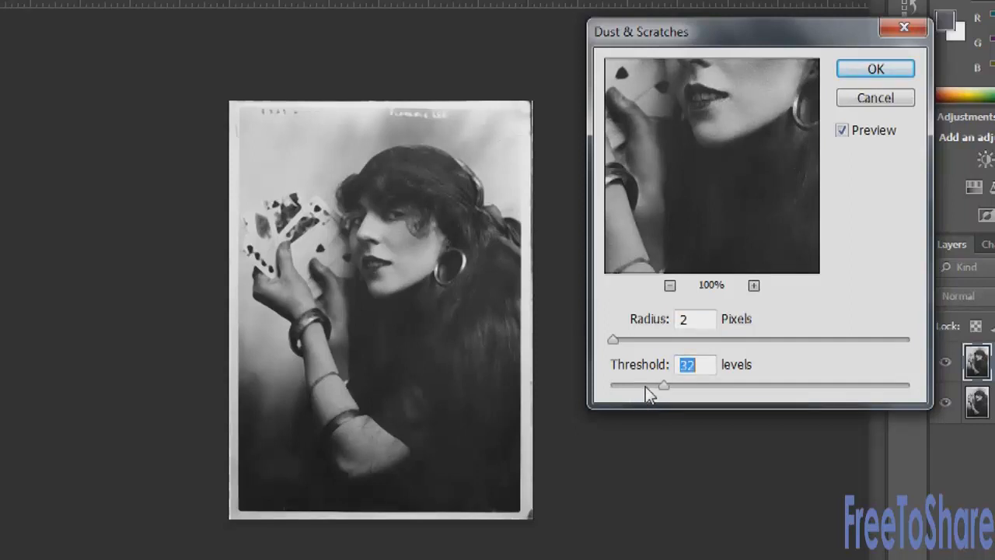
pyautogui.moveTo(663, 385); pyautogui.dragTo(637, 384)
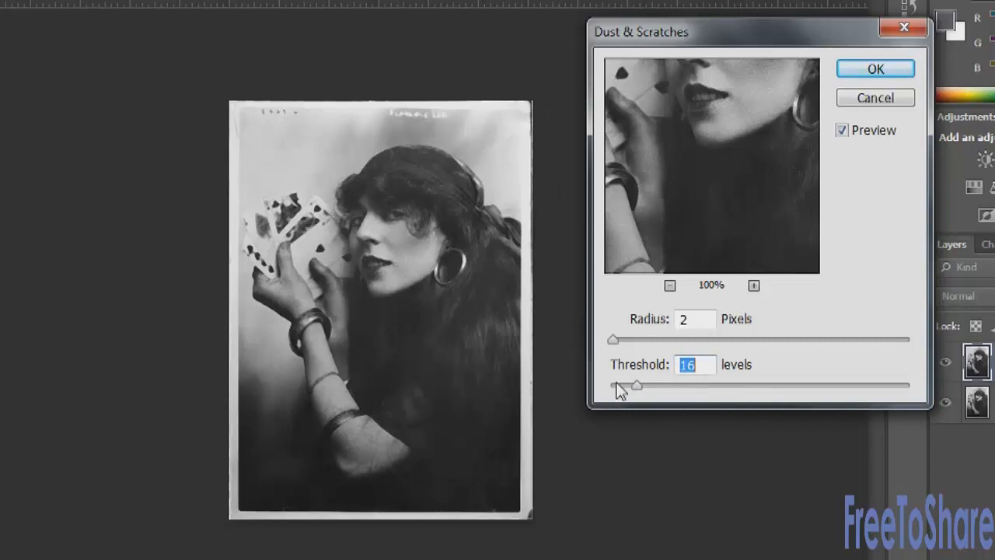
pyautogui.moveTo(635, 386); pyautogui.dragTo(626, 386)
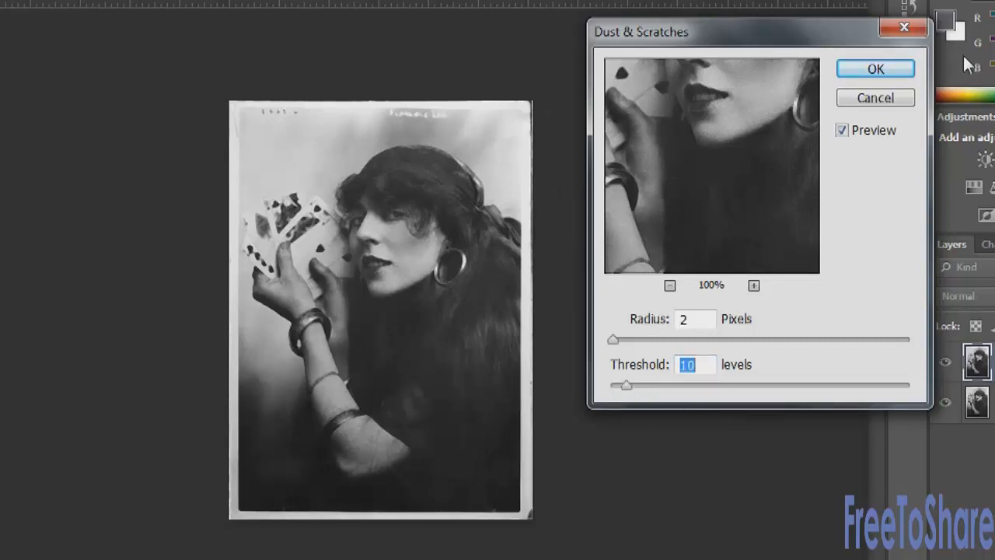
# - Apply Dust & Scratches to Layer 0 copy, compare it with the original, and select the Eraser
pyautogui.click(875, 68)
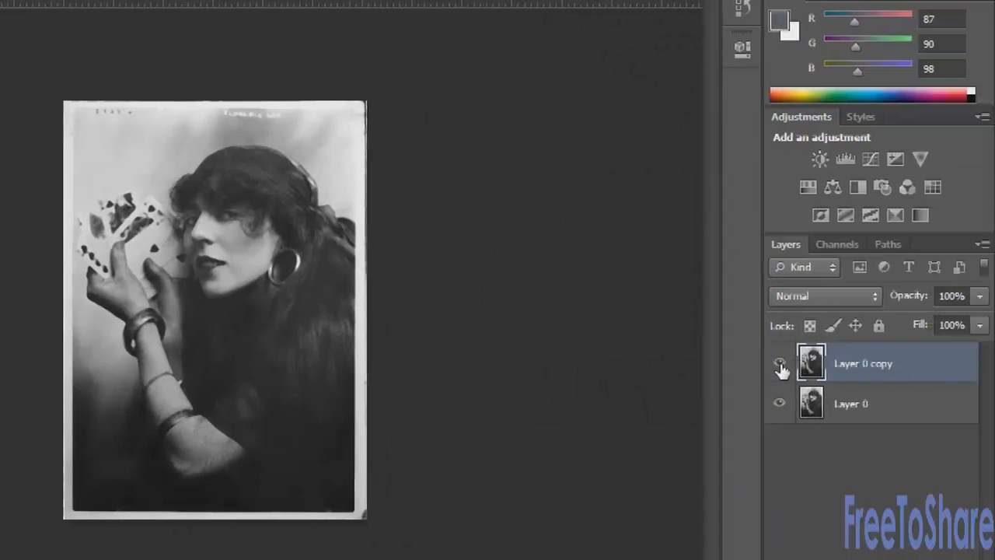
pyautogui.click(779, 363)
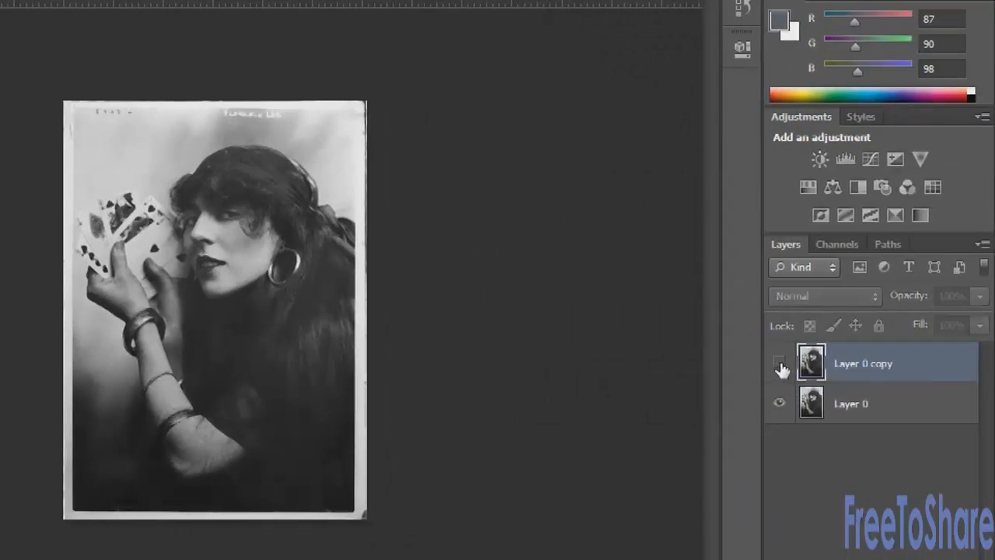
pyautogui.click(779, 363)
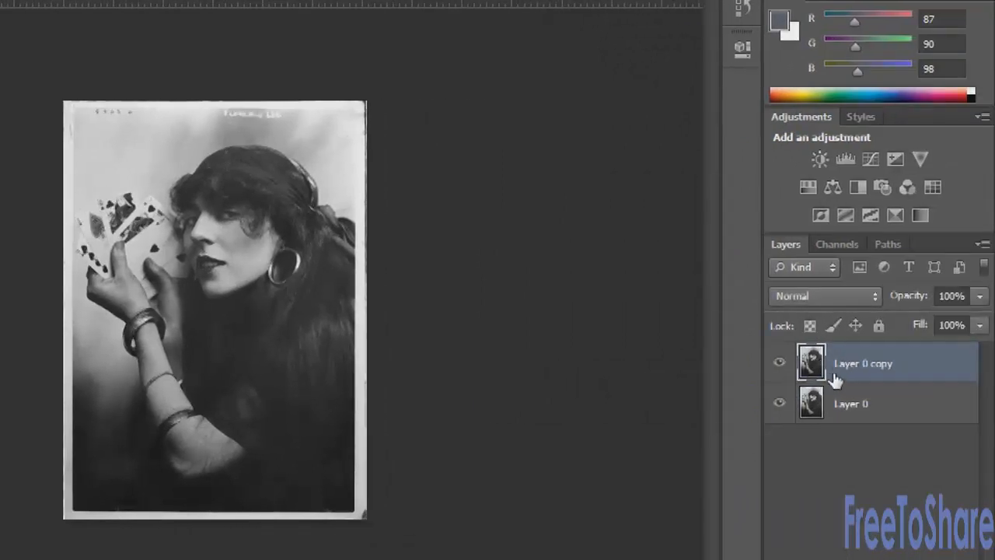
pyautogui.click(780, 363)
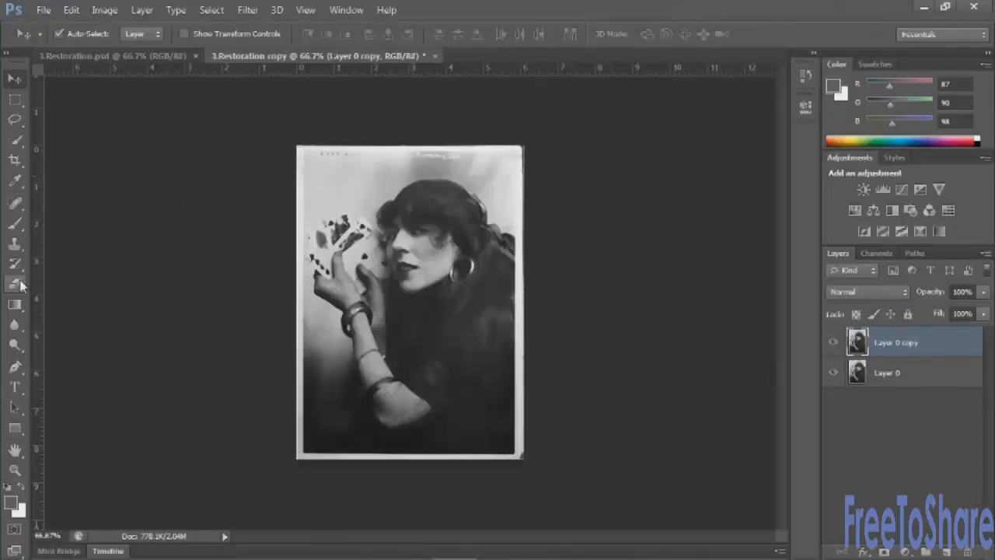
pyautogui.click(15, 284)
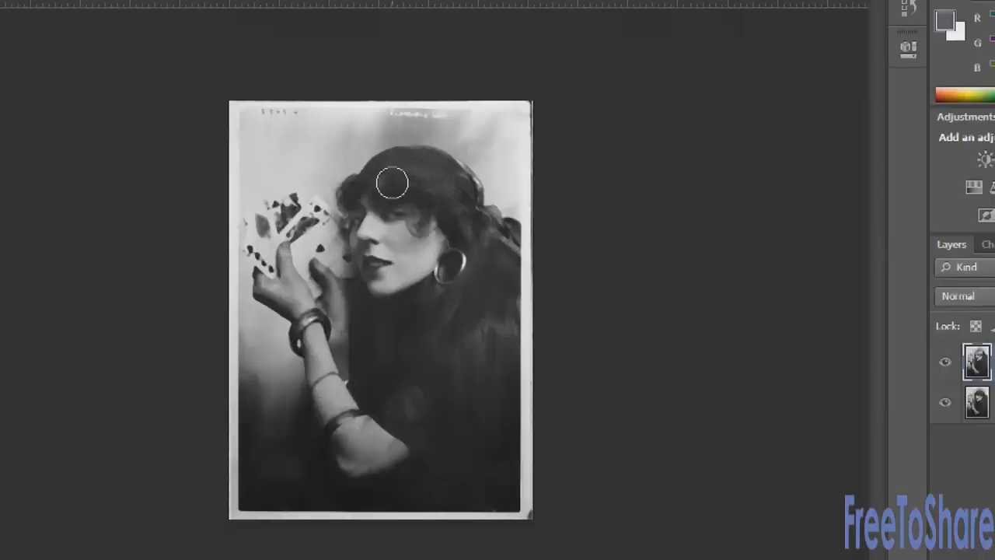
pyautogui.moveTo(474, 259)
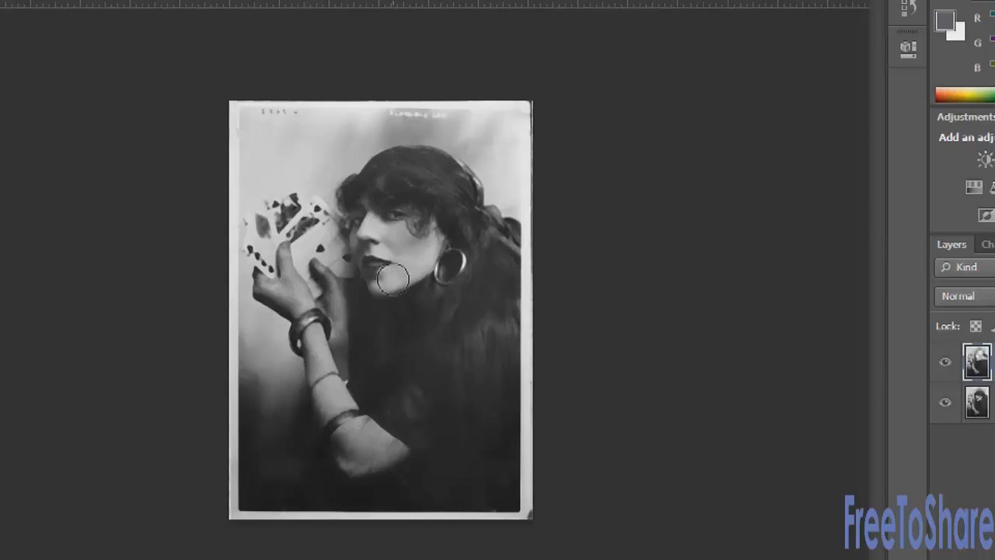
pyautogui.moveTo(426, 231)
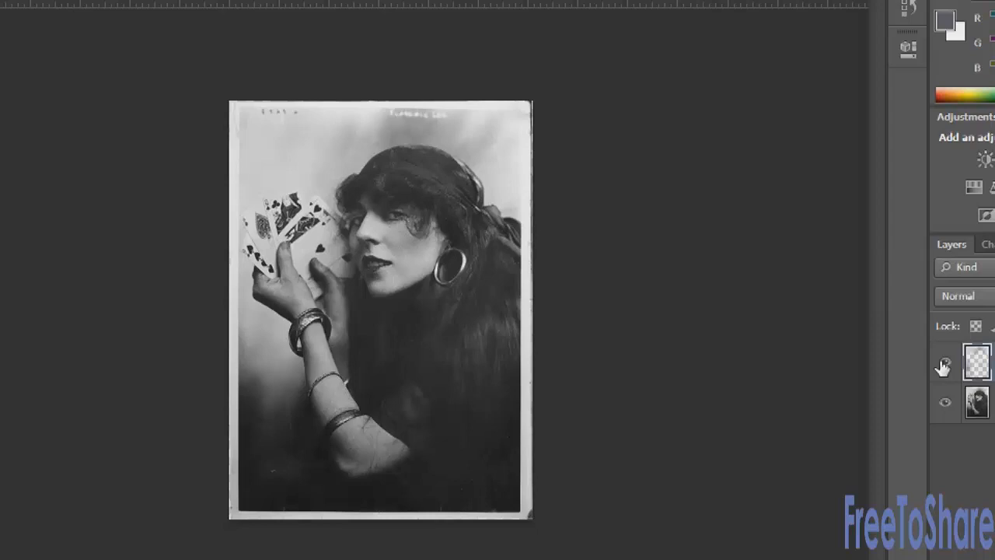
pyautogui.moveTo(649, 305)
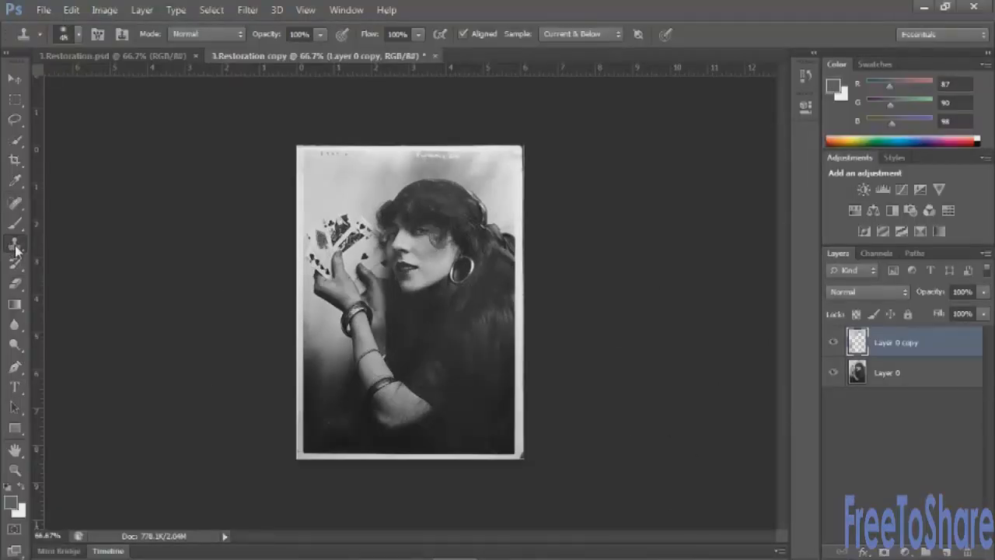
pyautogui.moveTo(16, 243)
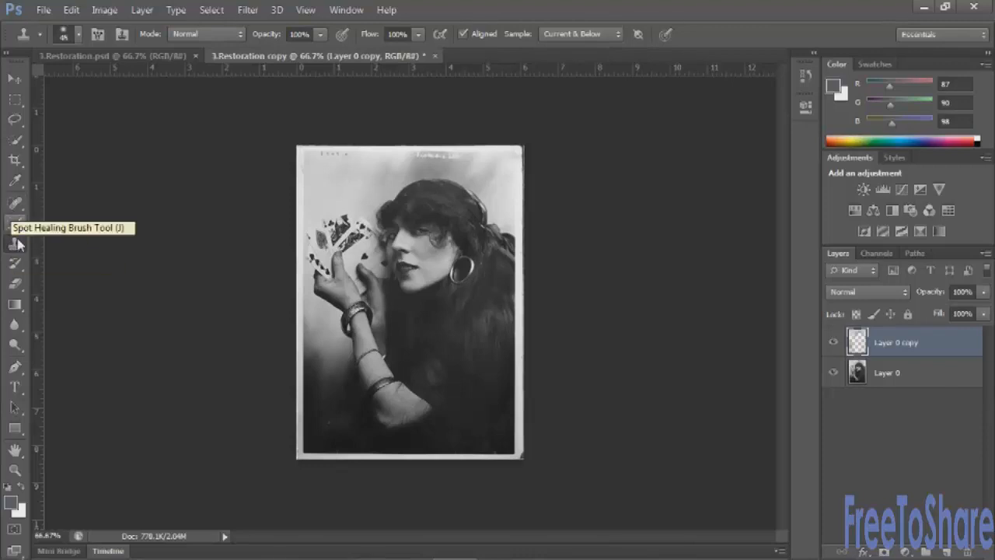
pyautogui.moveTo(349, 416)
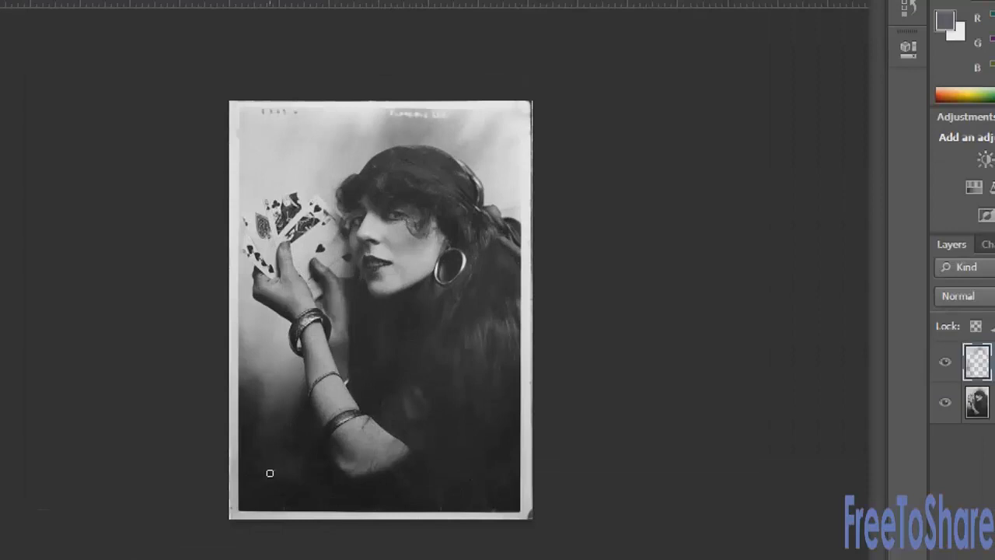
pyautogui.moveTo(544, 526)
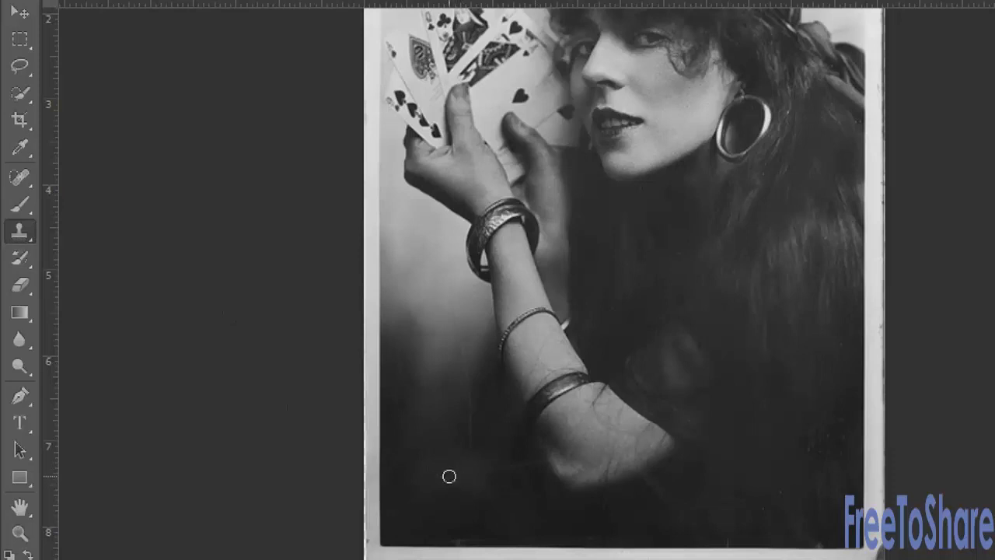
pyautogui.moveTo(794, 271)
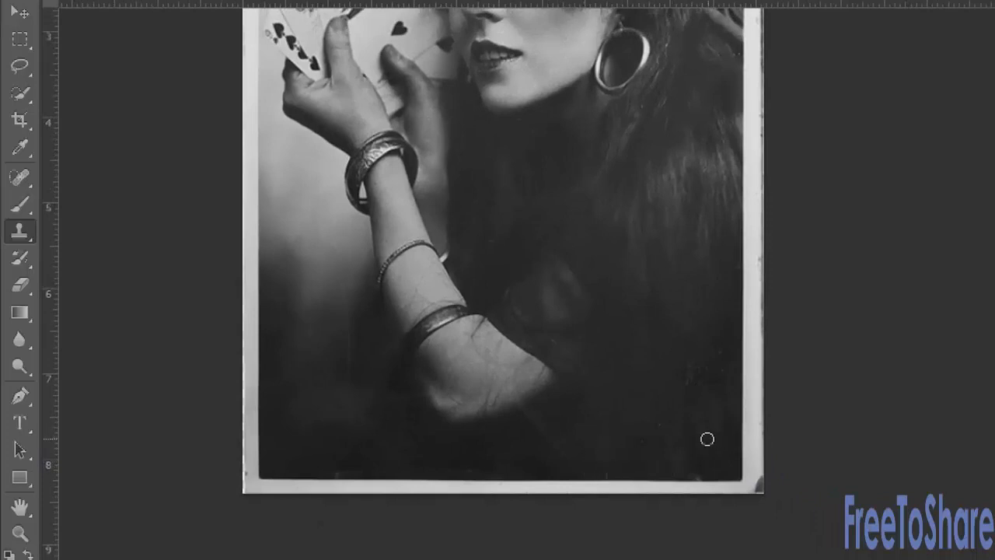
pyautogui.moveTo(544, 369)
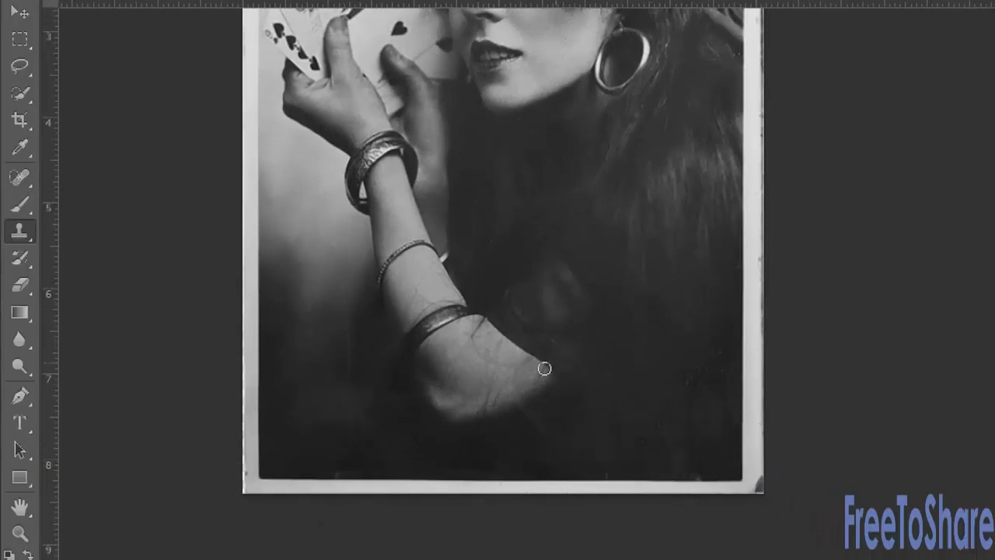
pyautogui.moveTo(601, 430)
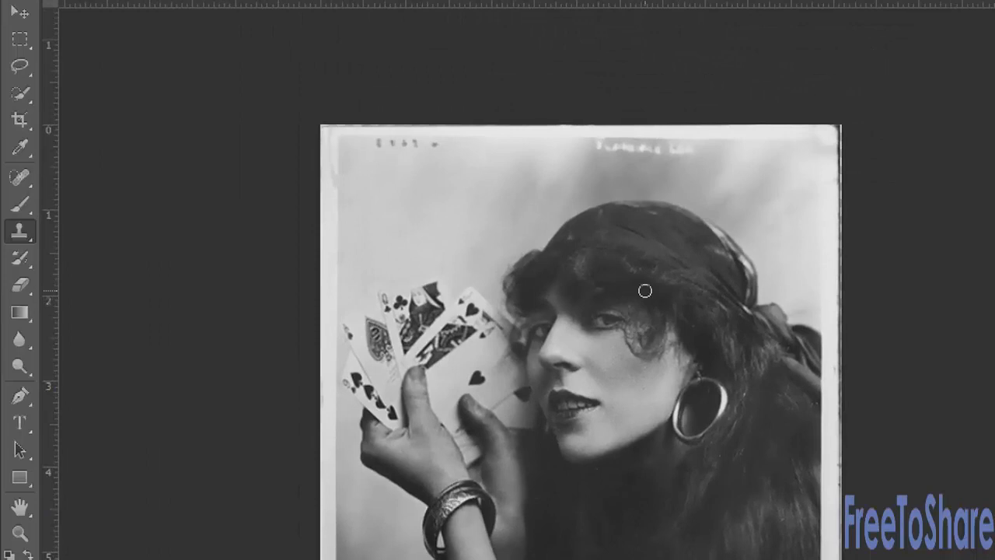
pyautogui.moveTo(636, 154)
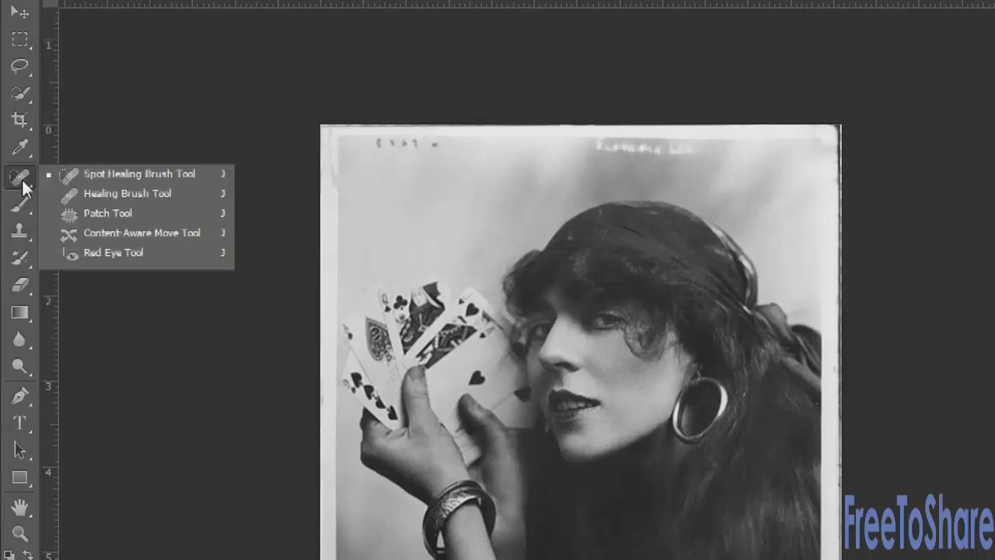
pyautogui.moveTo(88, 173)
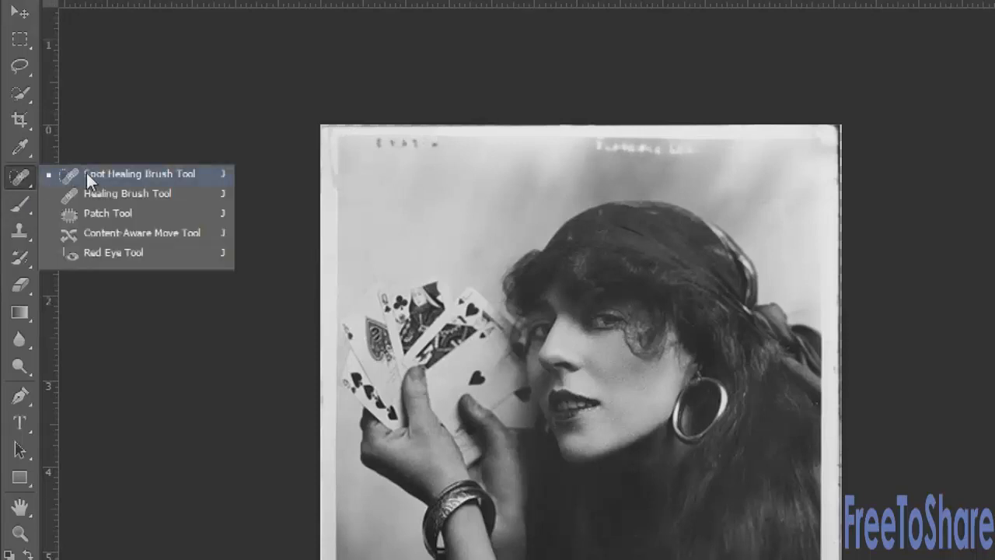
# - Spot-heal the handwritten numbers and writing off the top of the print
pyautogui.click(140, 174)
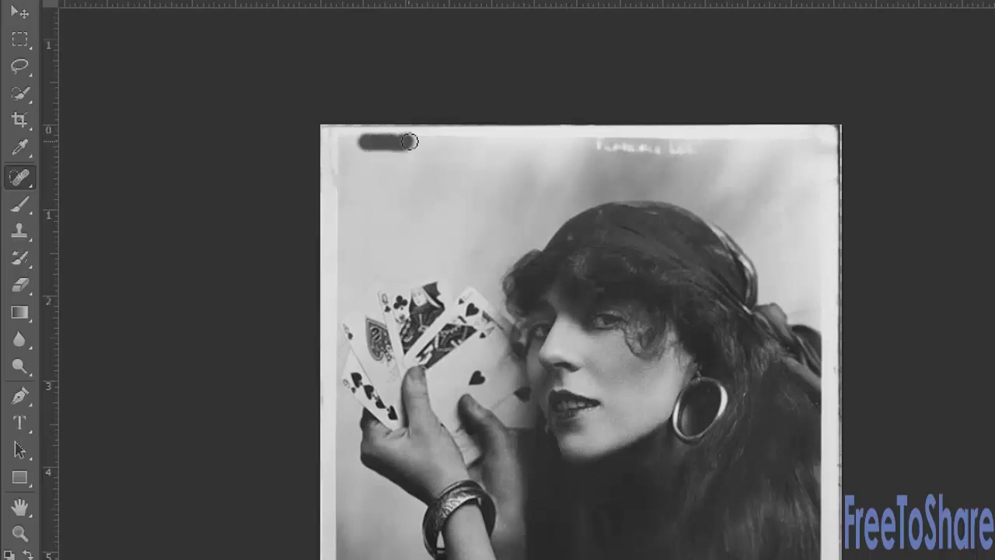
pyautogui.moveTo(404, 141); pyautogui.dragTo(665, 152)
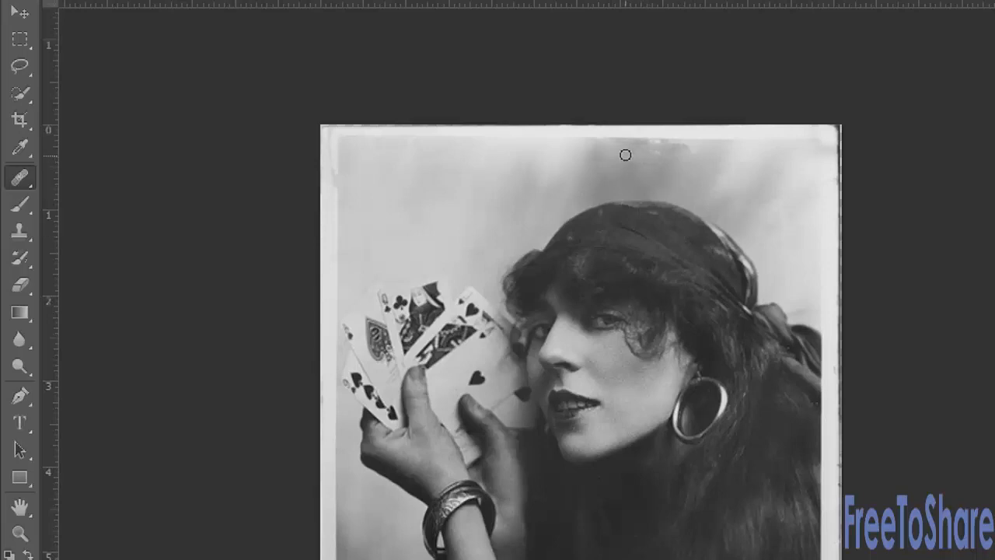
pyautogui.moveTo(667, 154)
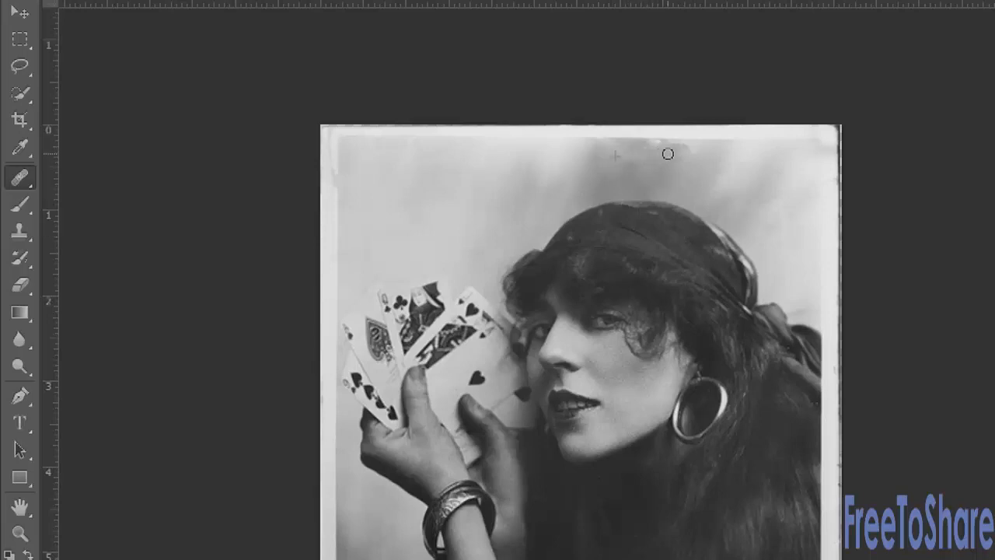
pyautogui.moveTo(634, 156)
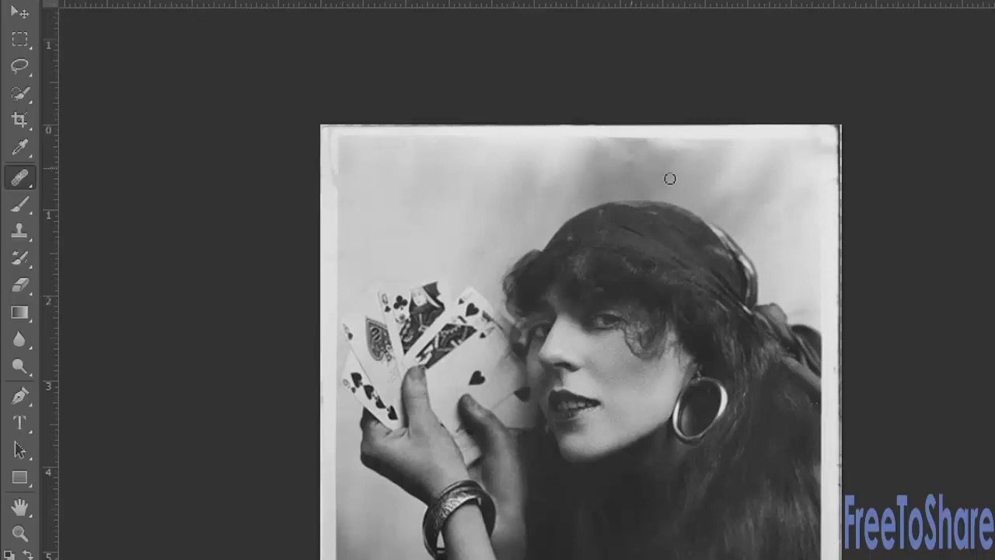
pyautogui.moveTo(590, 209)
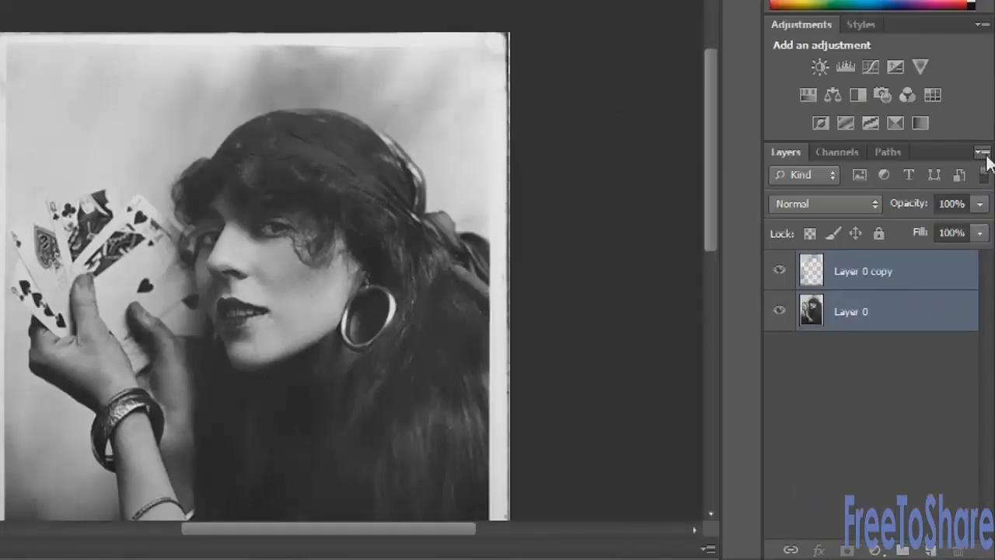
# - Create Layer 0 copy (merged) on top from the Layers panel menu
pyautogui.click(982, 152)
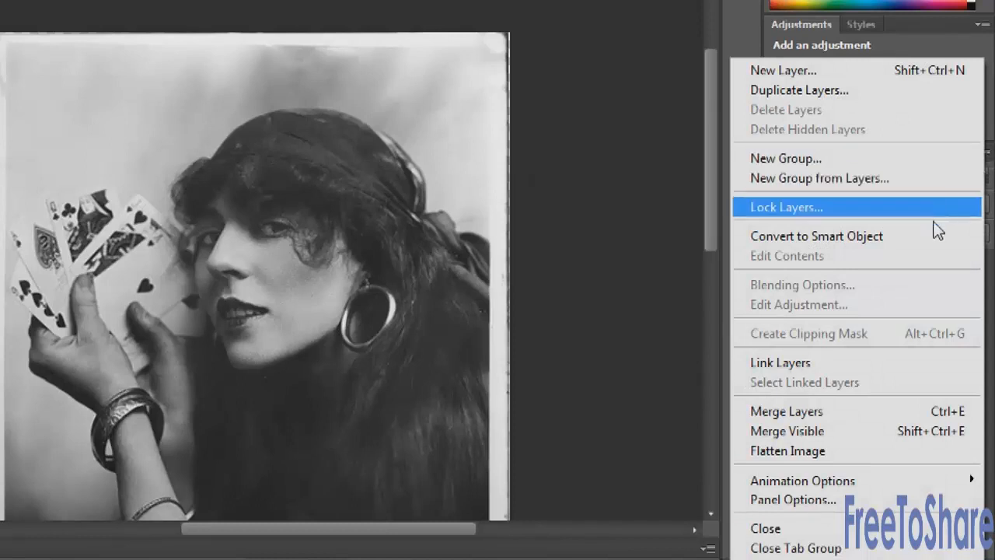
pyautogui.click(787, 431)
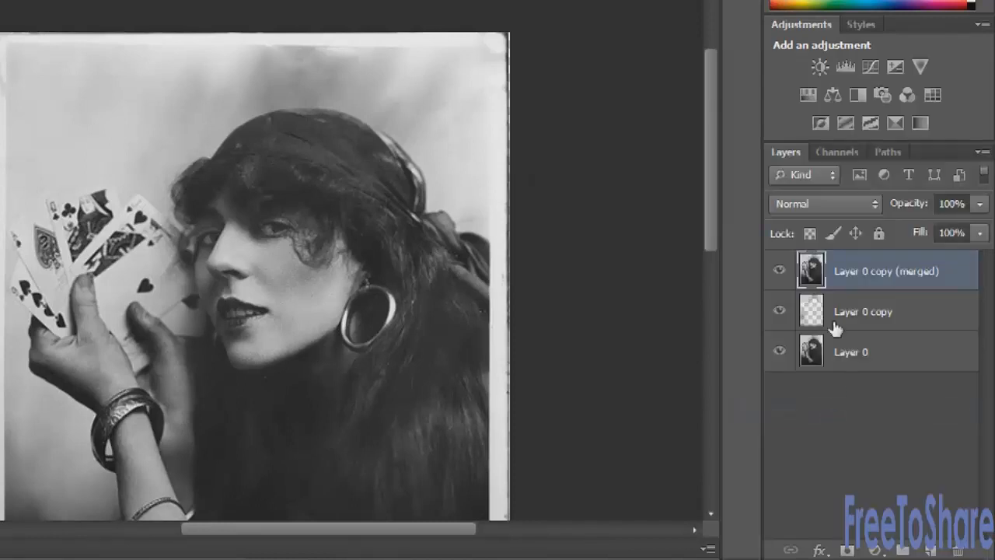
pyautogui.moveTo(846, 348)
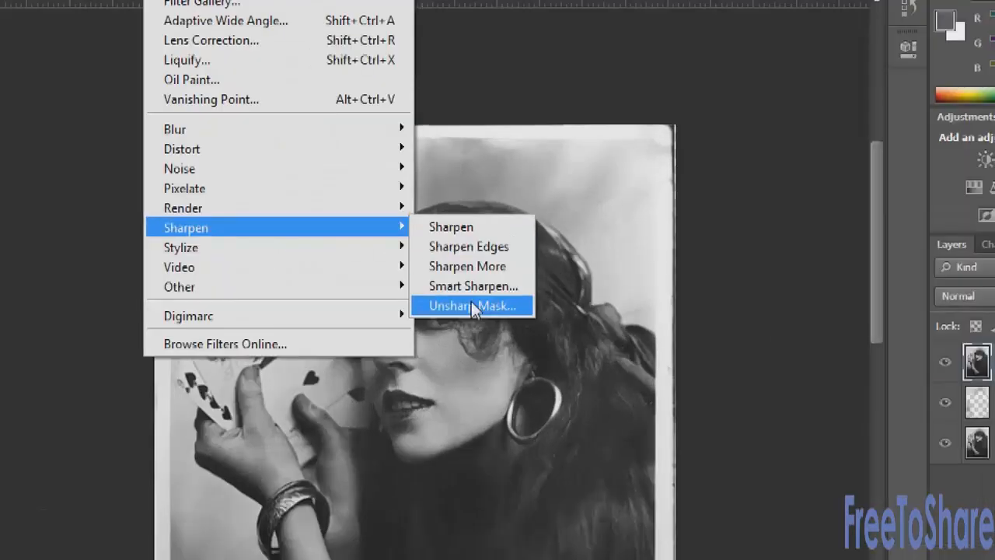
# - Sharpen the merged layer with Unsharp Mask, tuning amount, threshold and a radius near 2 px
pyautogui.click(472, 306)
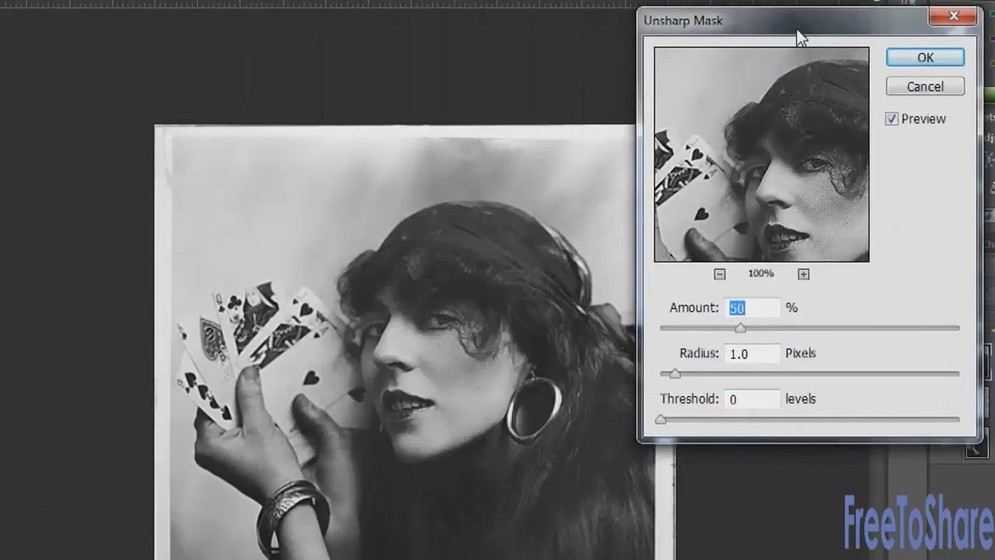
pyautogui.moveTo(683, 21); pyautogui.dragTo(712, 18)
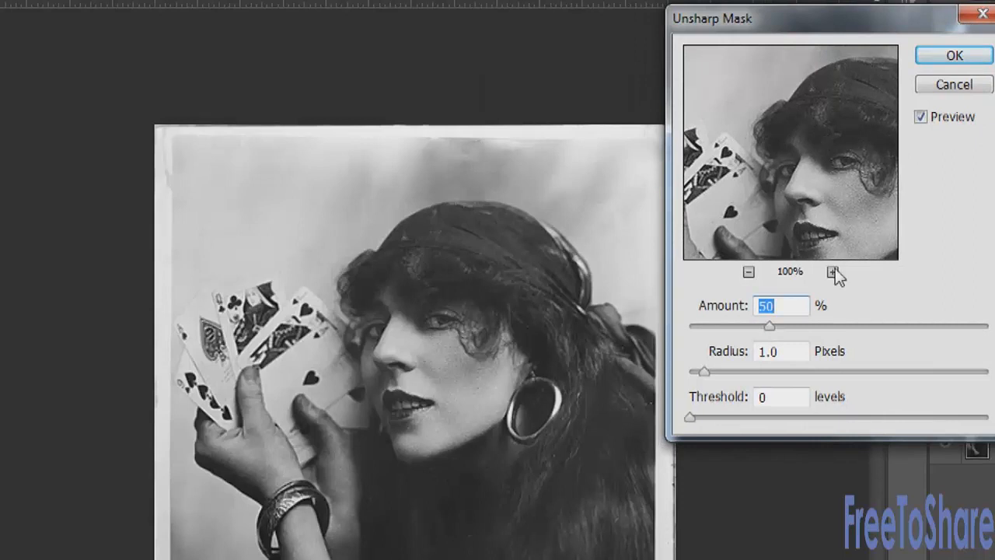
pyautogui.moveTo(769, 327); pyautogui.dragTo(905, 327)
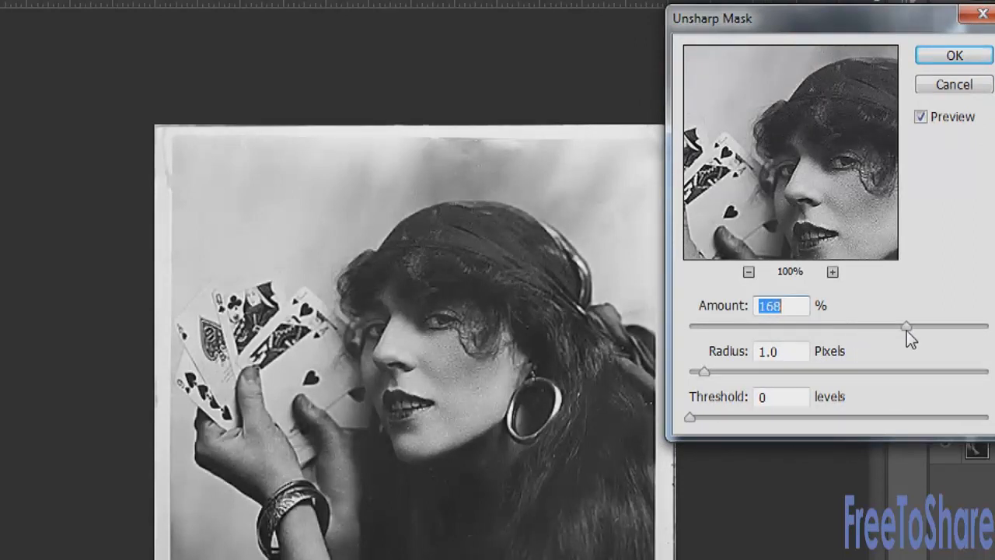
pyautogui.moveTo(908, 325); pyautogui.dragTo(754, 325)
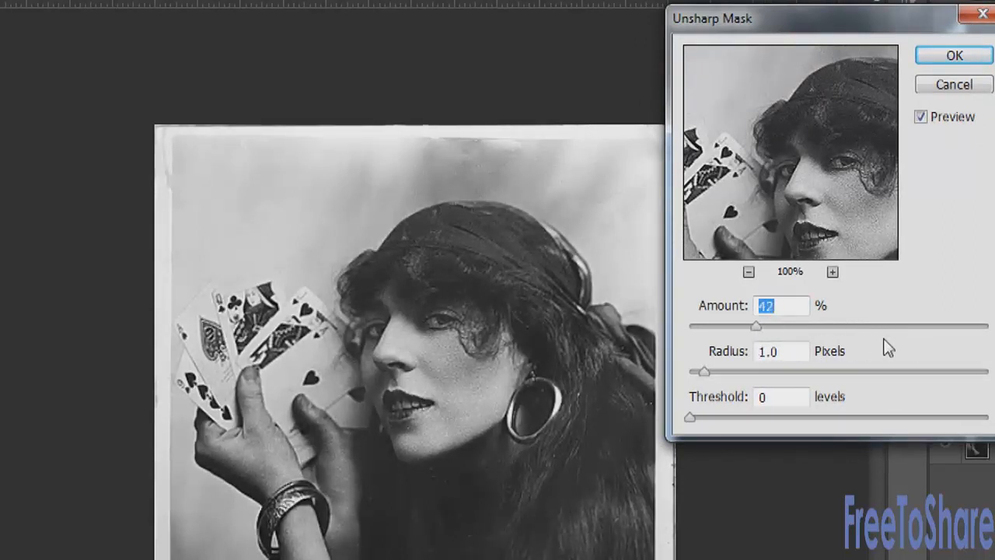
pyautogui.moveTo(754, 327); pyautogui.dragTo(917, 326)
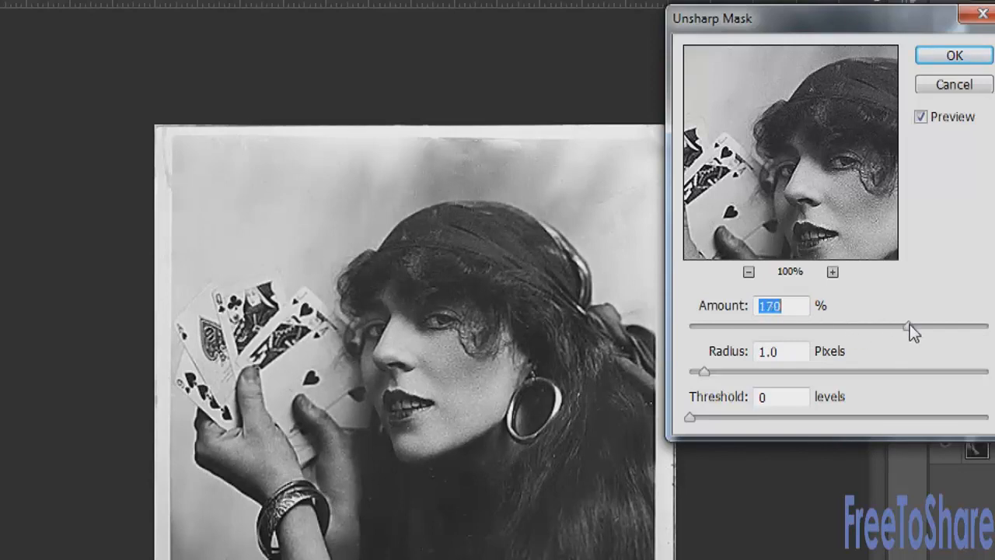
pyautogui.moveTo(702, 371); pyautogui.dragTo(747, 372)
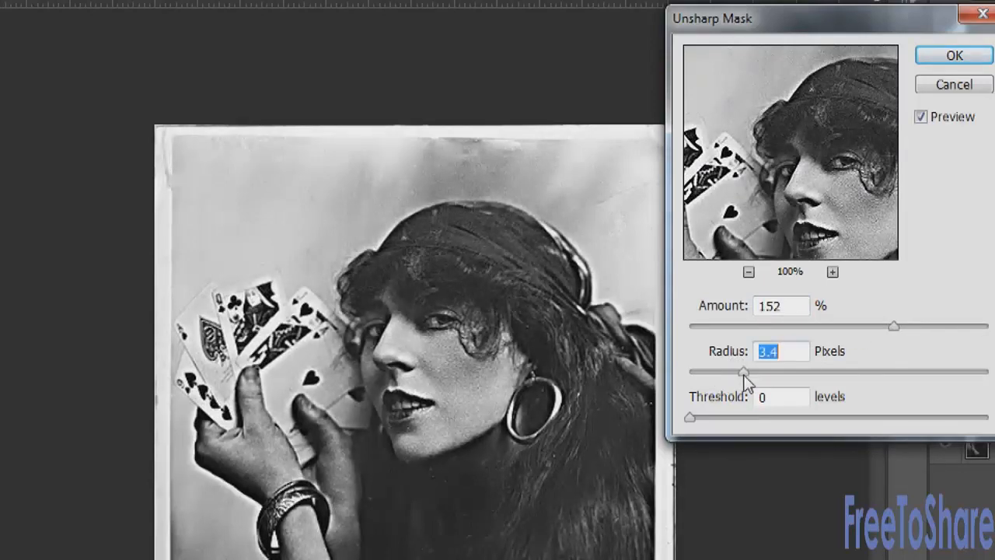
pyautogui.moveTo(764, 337)
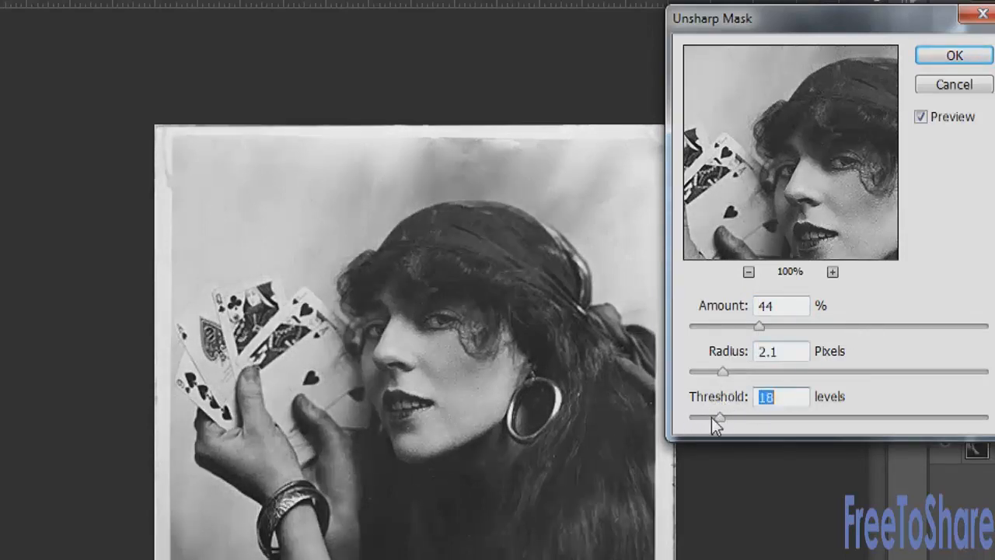
pyautogui.moveTo(758, 326); pyautogui.dragTo(817, 327)
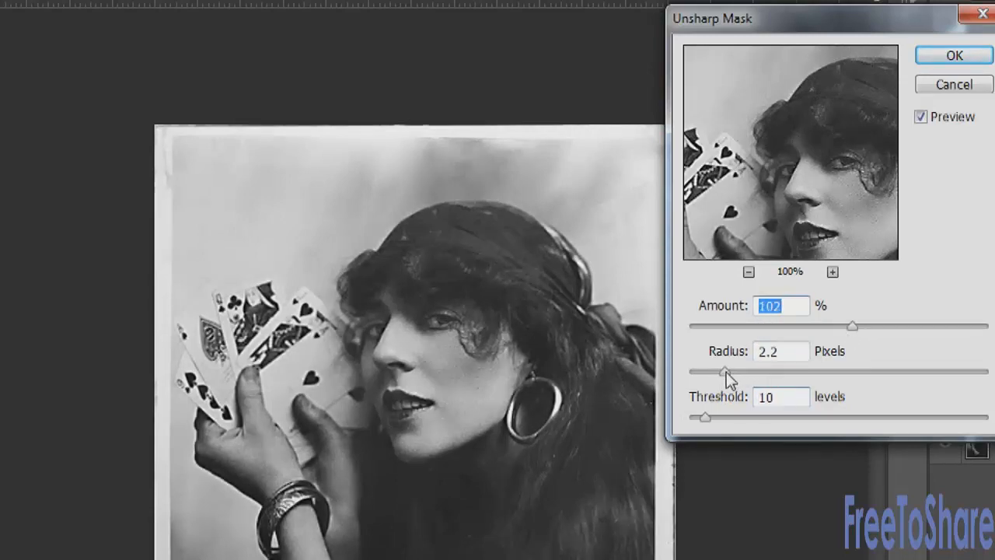
pyautogui.moveTo(726, 371); pyautogui.dragTo(735, 371)
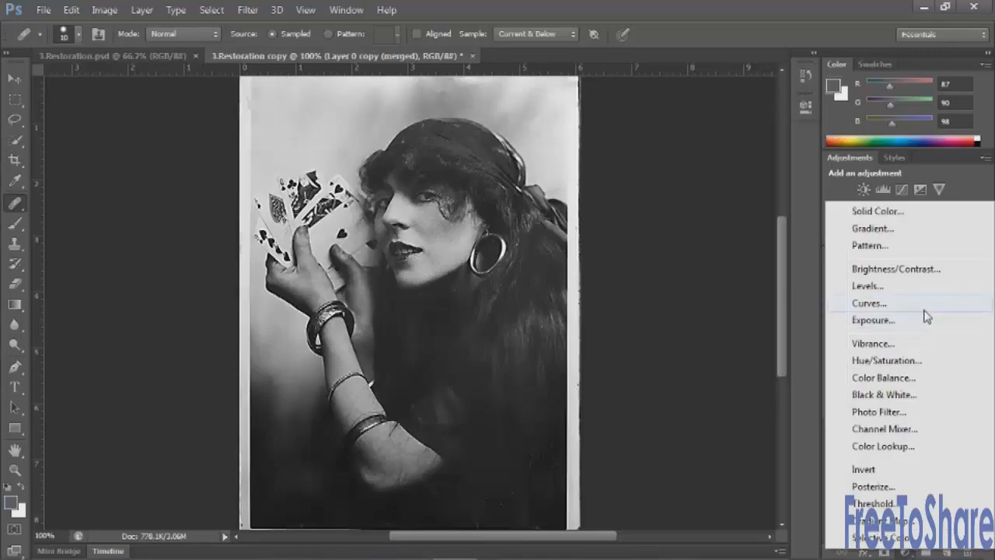
# - Add a Levels adjustment with auto correction and midtones near 0.91, then close its settings
pyautogui.click(868, 285)
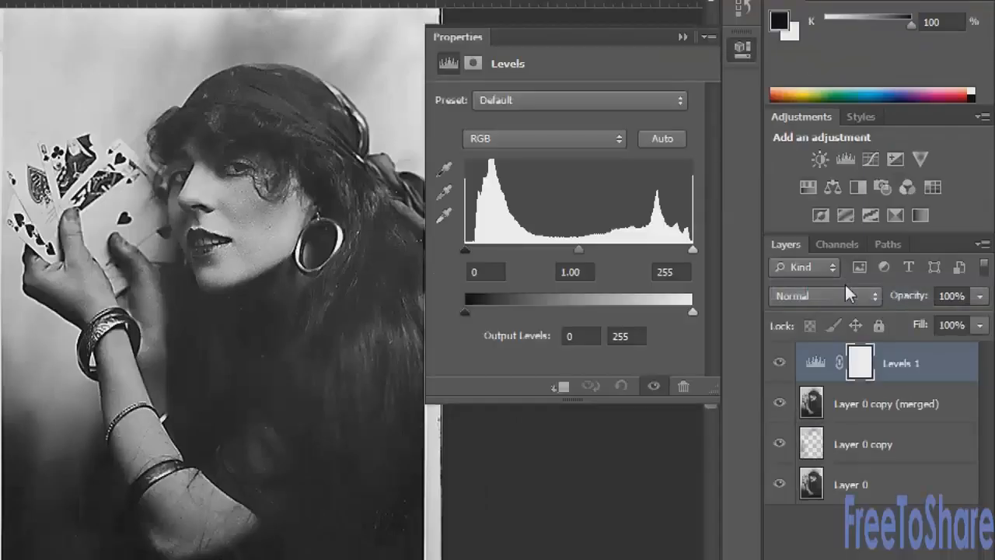
pyautogui.click(662, 139)
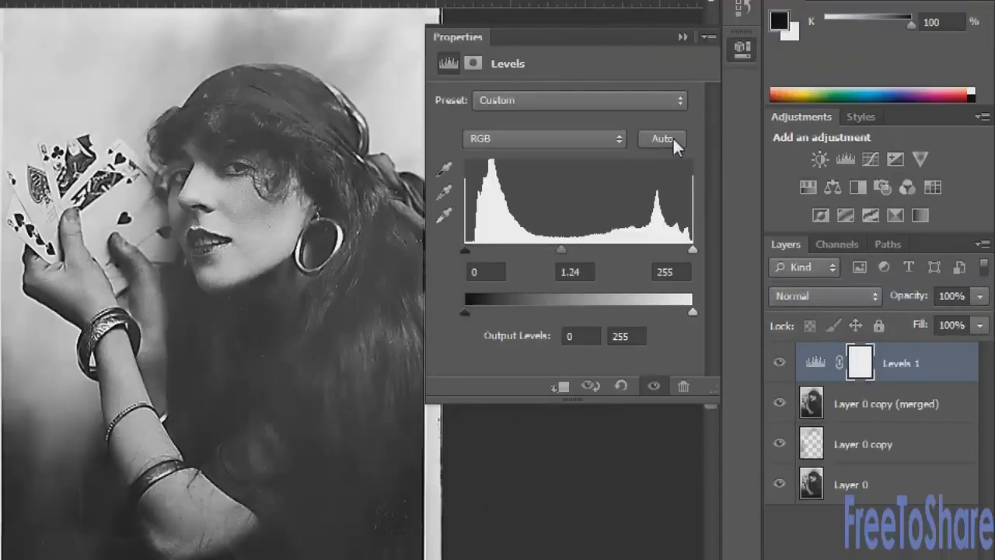
pyautogui.moveTo(586, 257)
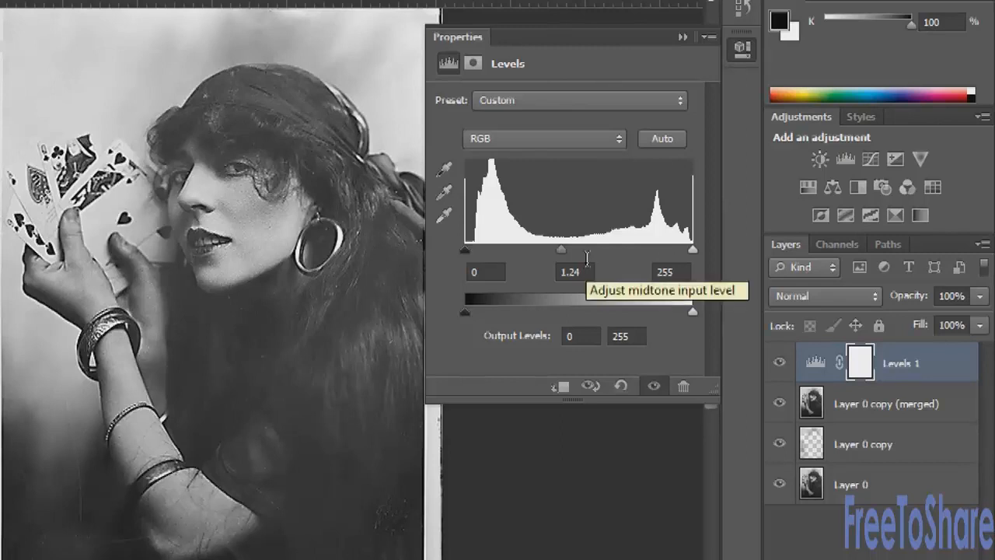
pyautogui.moveTo(562, 249); pyautogui.dragTo(570, 249)
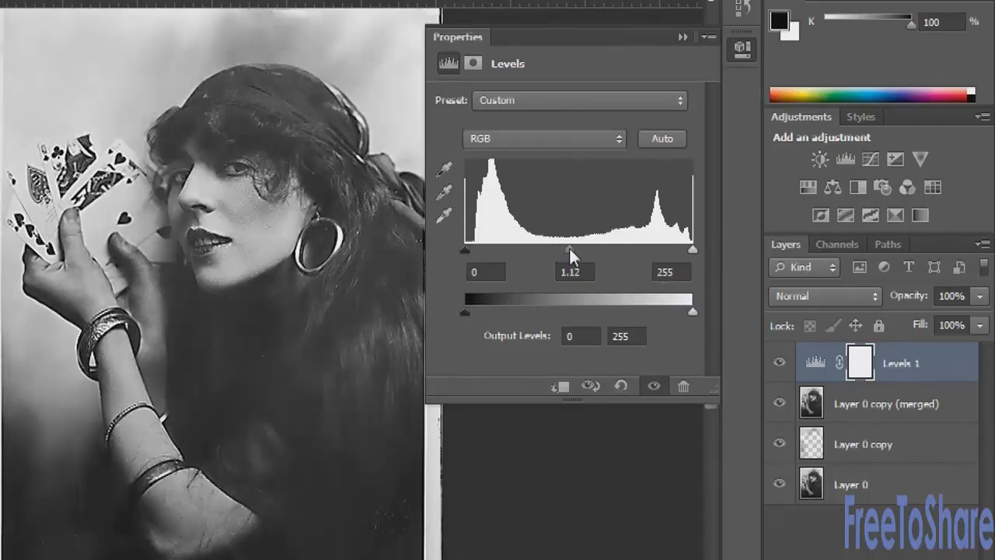
pyautogui.moveTo(574, 250); pyautogui.dragTo(587, 250)
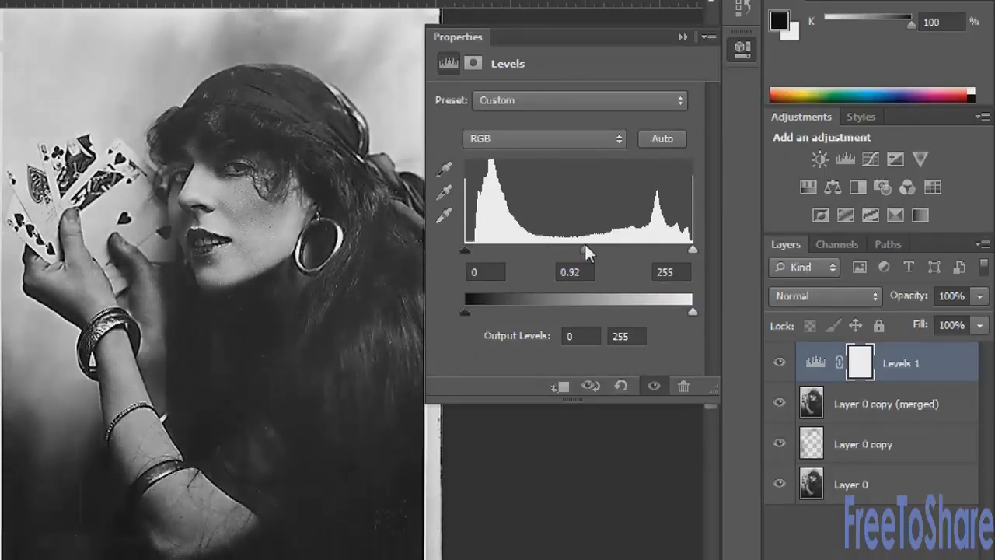
pyautogui.moveTo(591, 250); pyautogui.dragTo(579, 250)
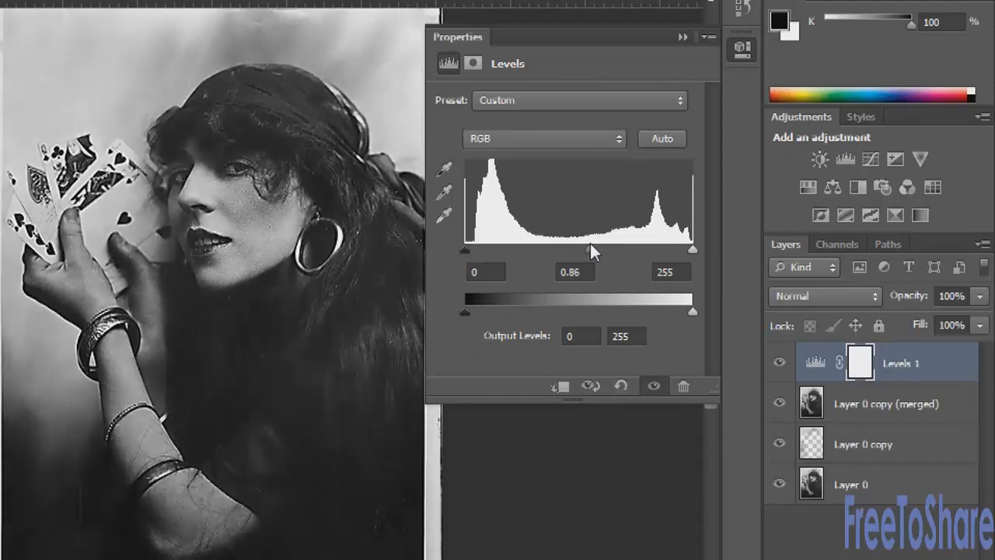
pyautogui.moveTo(591, 250); pyautogui.dragTo(598, 249)
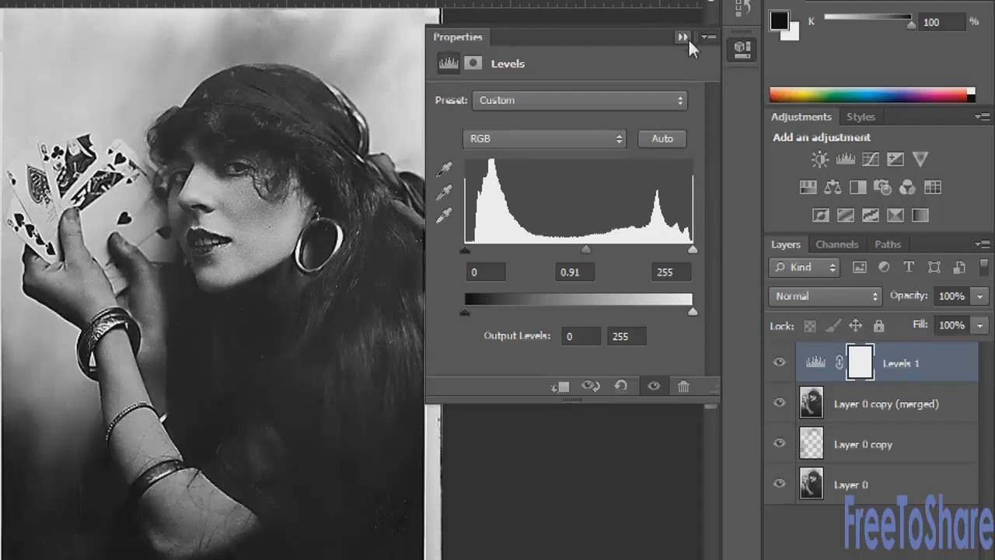
pyautogui.click(682, 37)
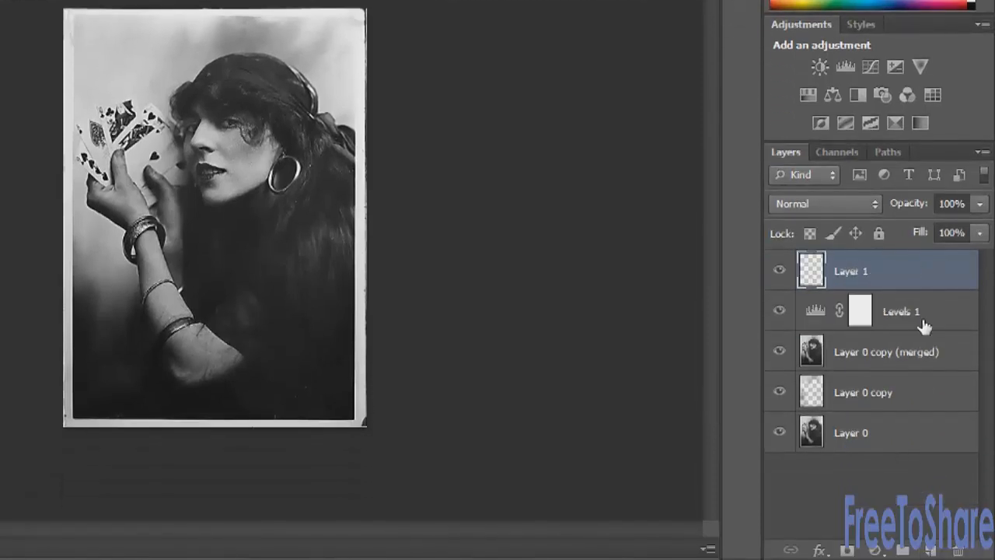
pyautogui.moveTo(921, 320)
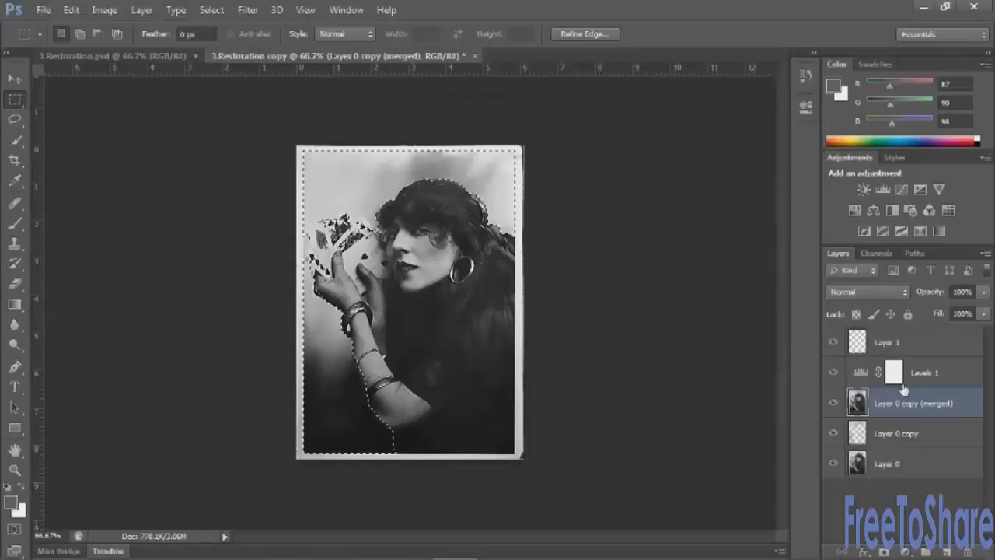
# - Add a green Solid Color fill layer above Layer 1 and rename the empty layer cheeks
pyautogui.click(886, 342)
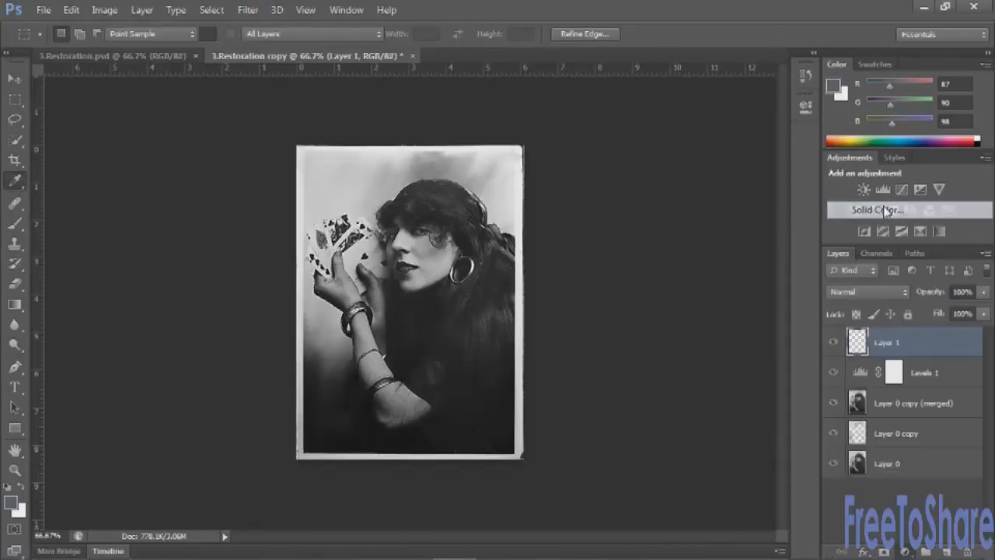
pyautogui.click(877, 210)
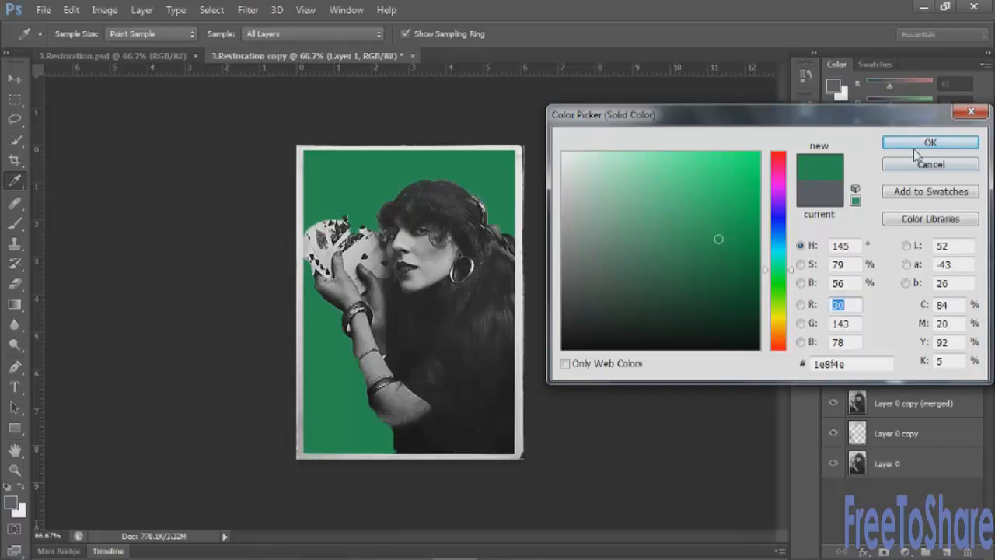
pyautogui.click(930, 142)
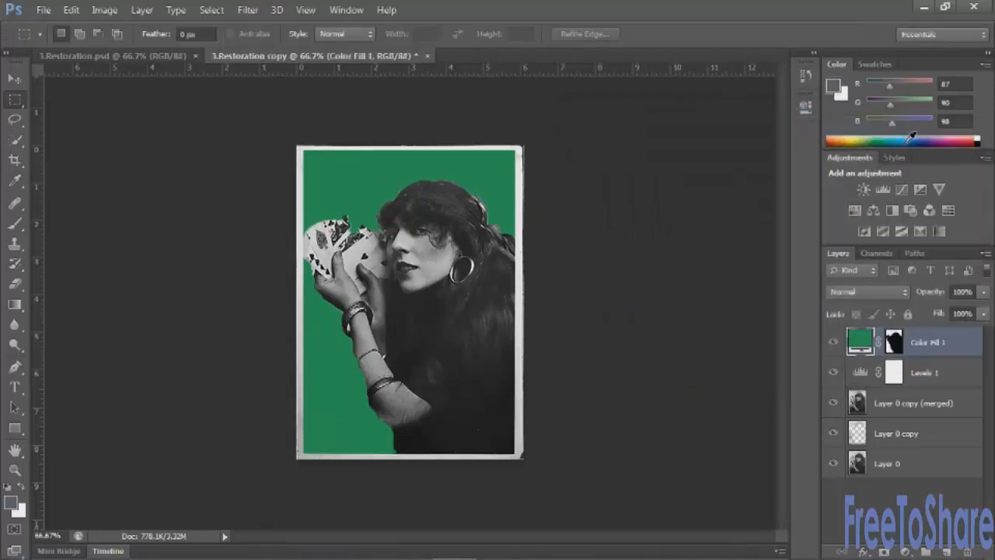
pyautogui.moveTo(883, 189)
pyautogui.write('background')
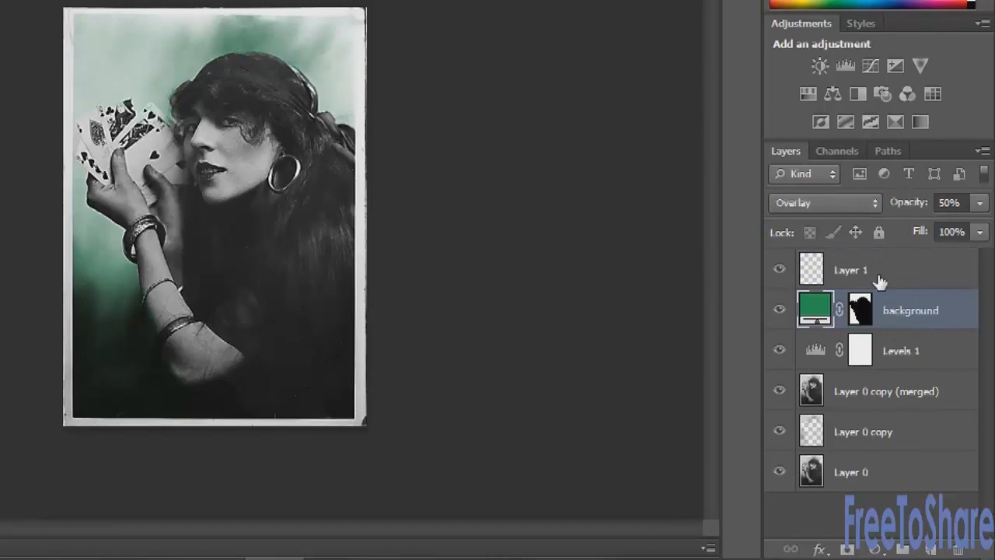
pyautogui.doubleClick(849, 270)
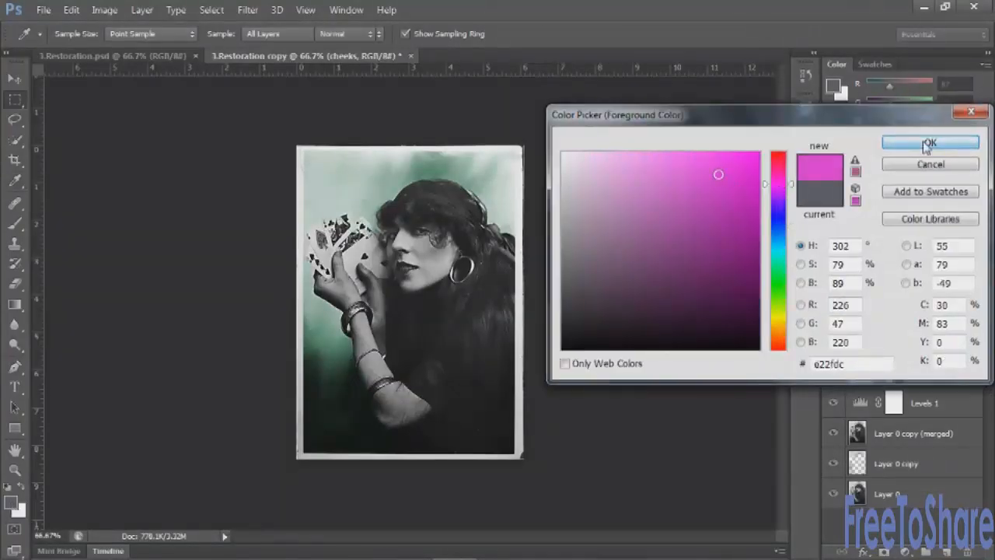
# - Choose pink paint, change the brush blend mode, and set the cheeks layer to 25% opacity
pyautogui.click(930, 143)
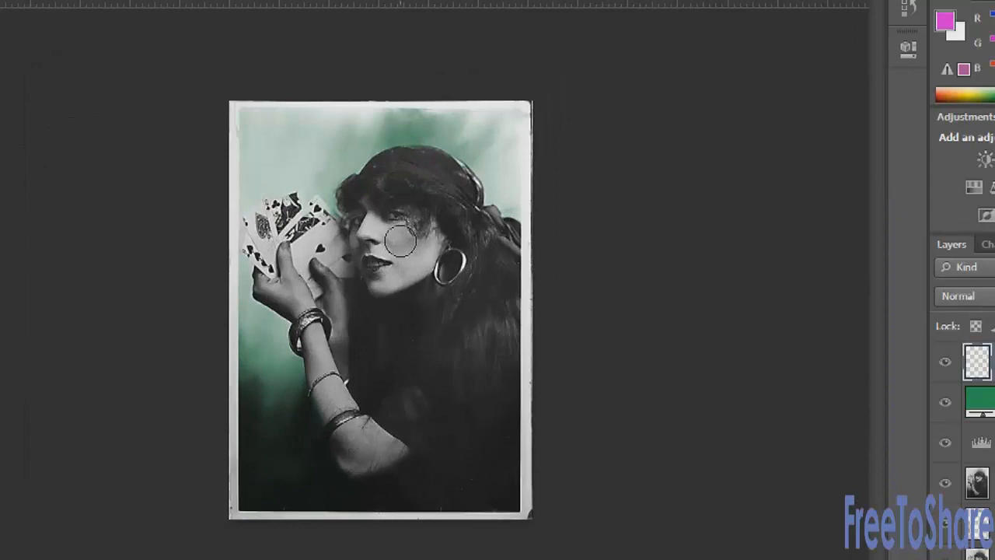
pyautogui.click(89, 45)
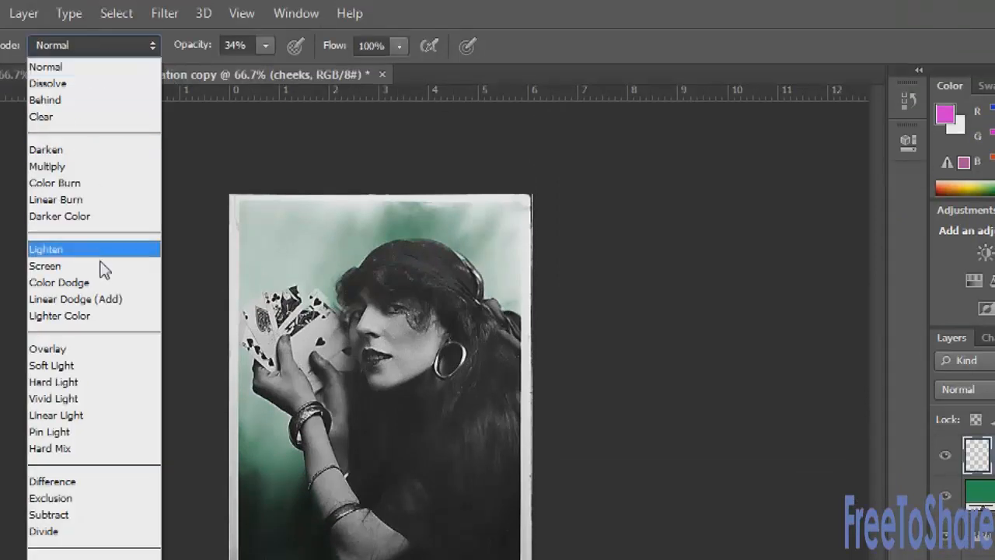
pyautogui.moveTo(52, 365)
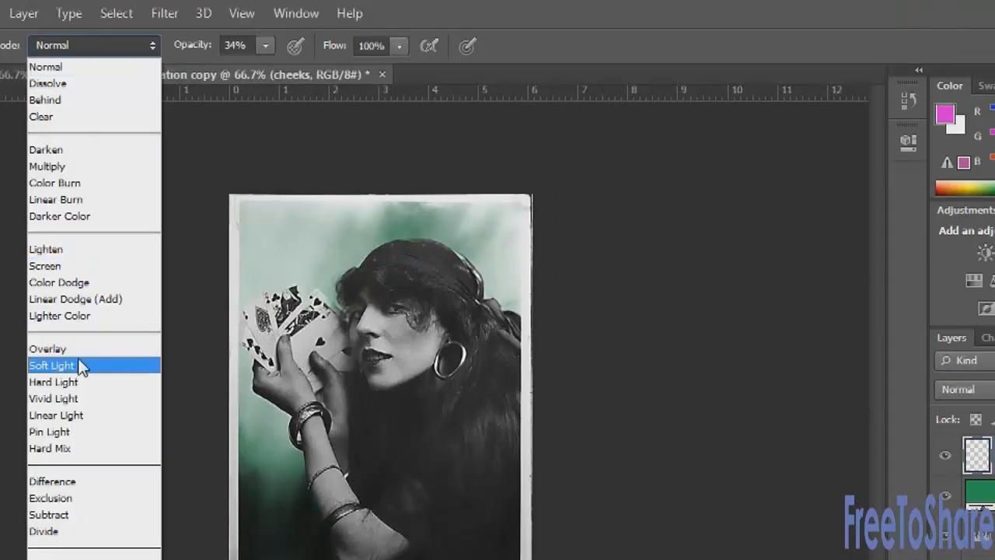
pyautogui.click(45, 249)
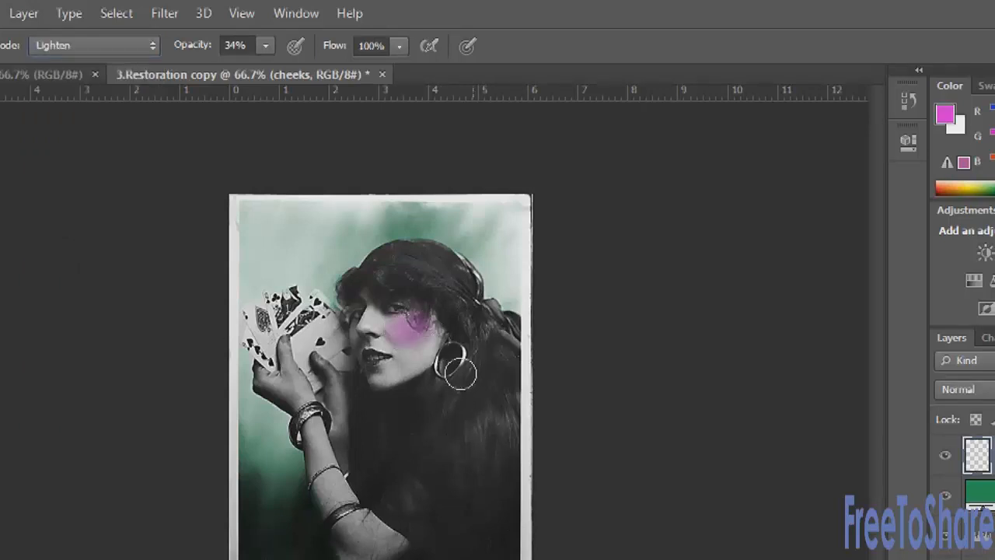
pyautogui.moveTo(354, 328)
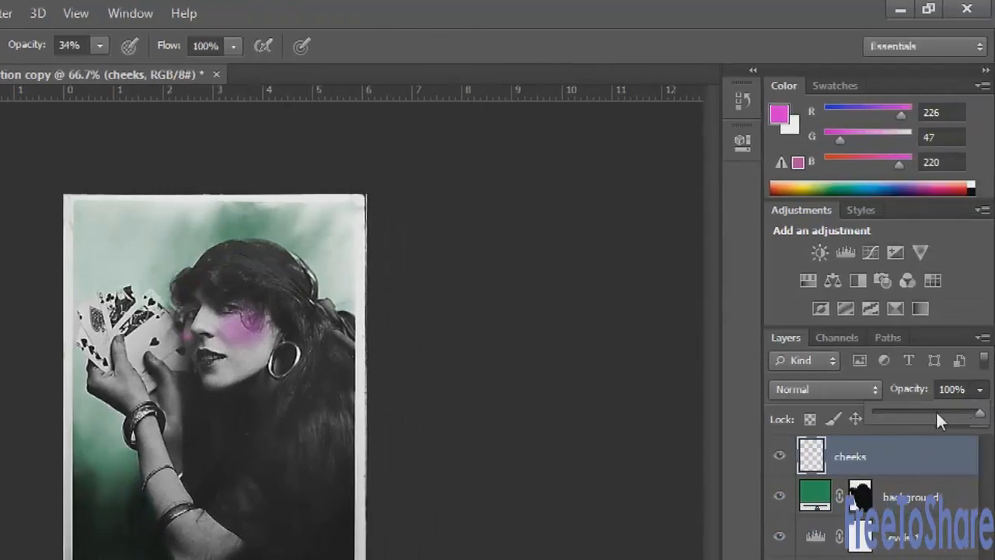
pyautogui.moveTo(976, 414); pyautogui.dragTo(897, 413)
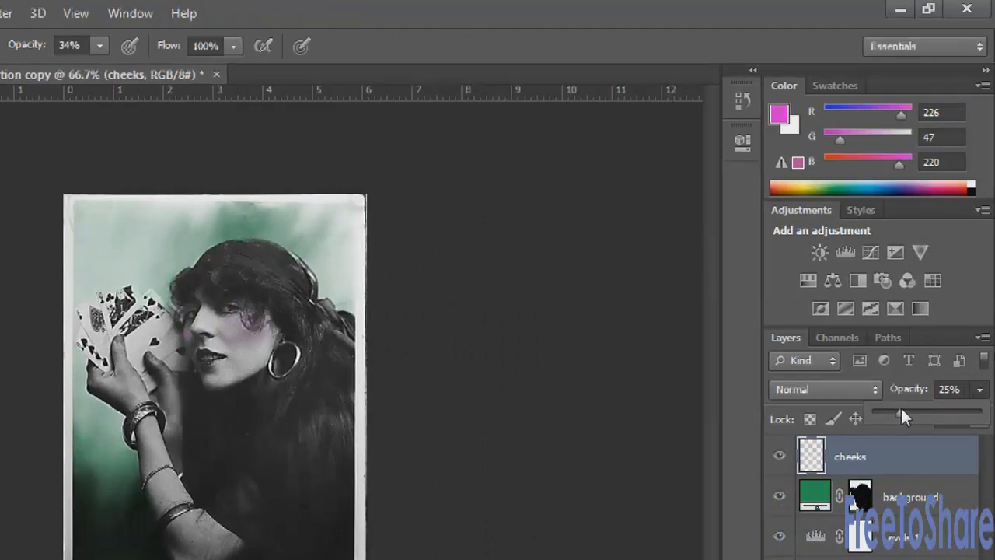
pyautogui.moveTo(908, 412)
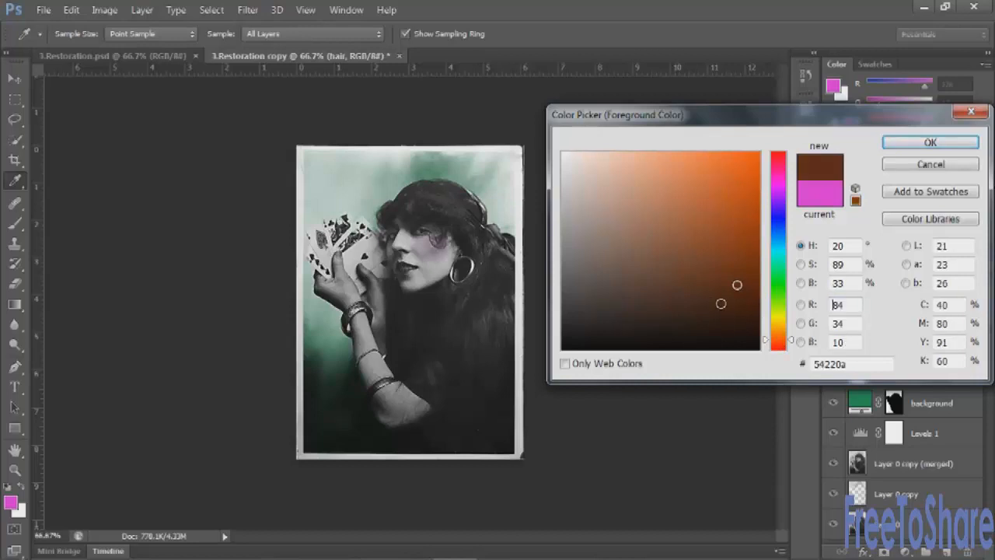
# - Paint auburn brown over the hair, lower the hair layer to about 18%, and add a new layer
pyautogui.click(738, 278)
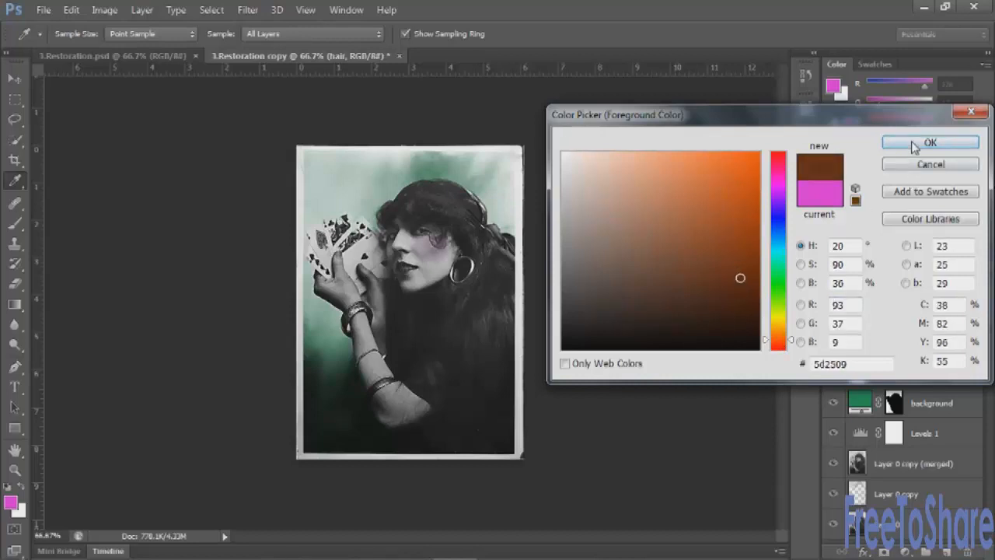
pyautogui.click(930, 143)
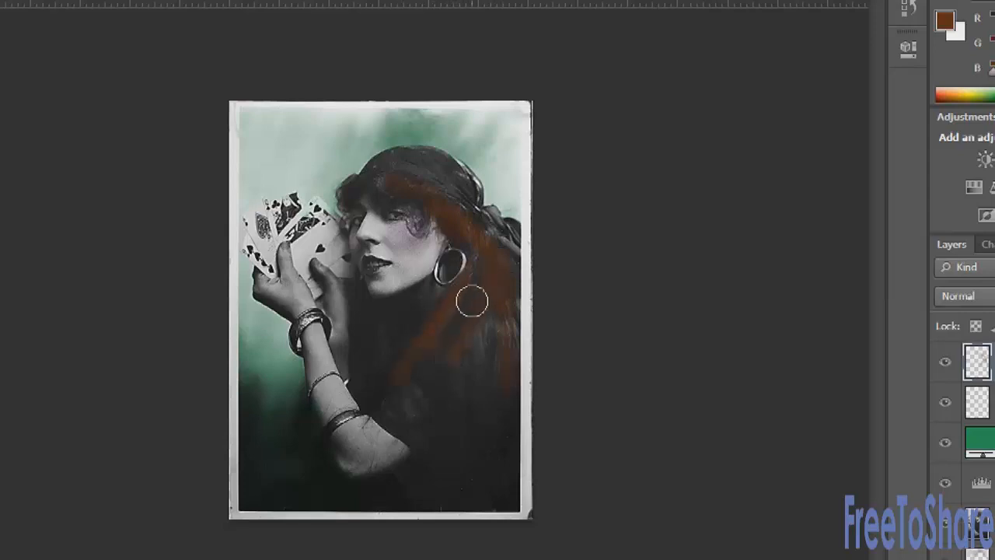
pyautogui.moveTo(470, 301); pyautogui.dragTo(486, 325)
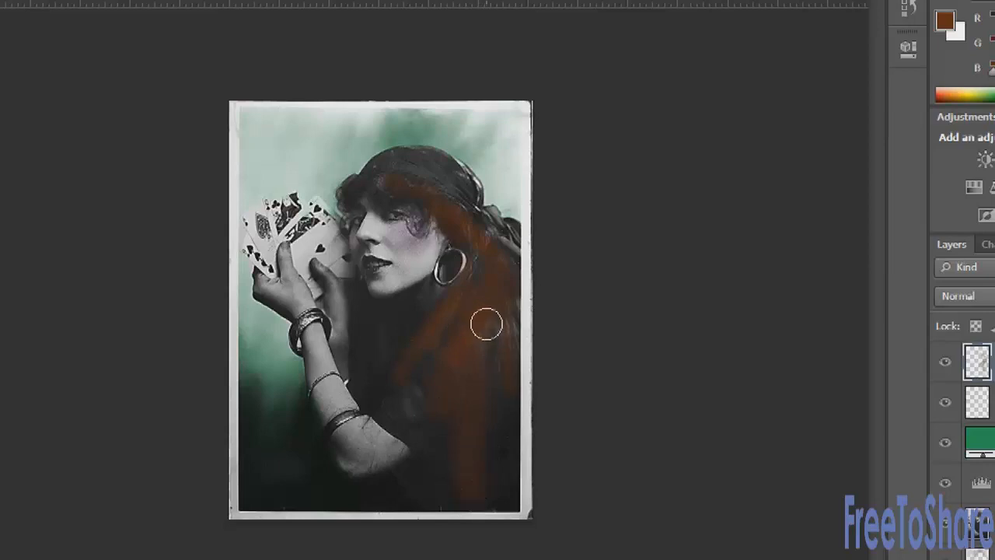
pyautogui.moveTo(486, 323); pyautogui.dragTo(500, 496)
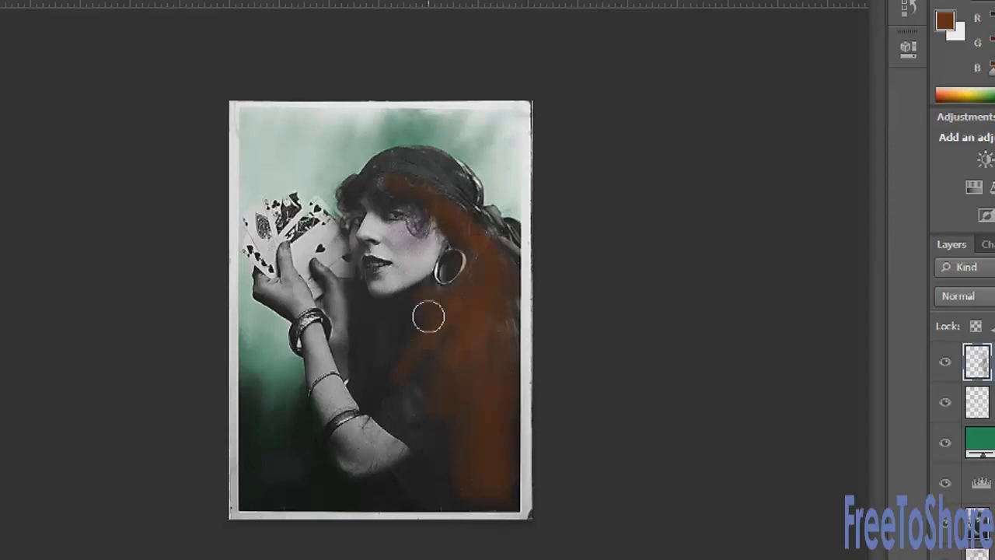
pyautogui.moveTo(427, 316); pyautogui.dragTo(435, 452)
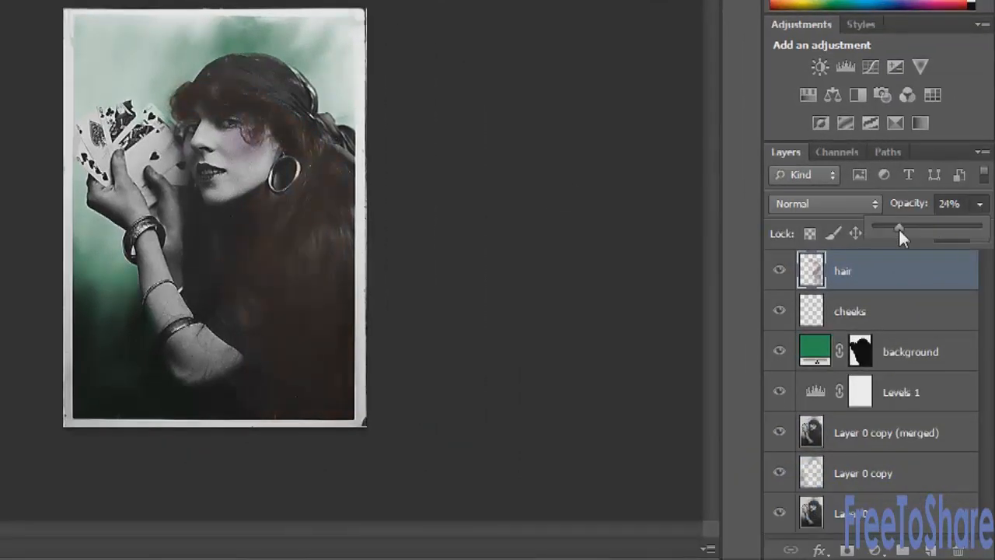
pyautogui.moveTo(899, 226); pyautogui.dragTo(892, 227)
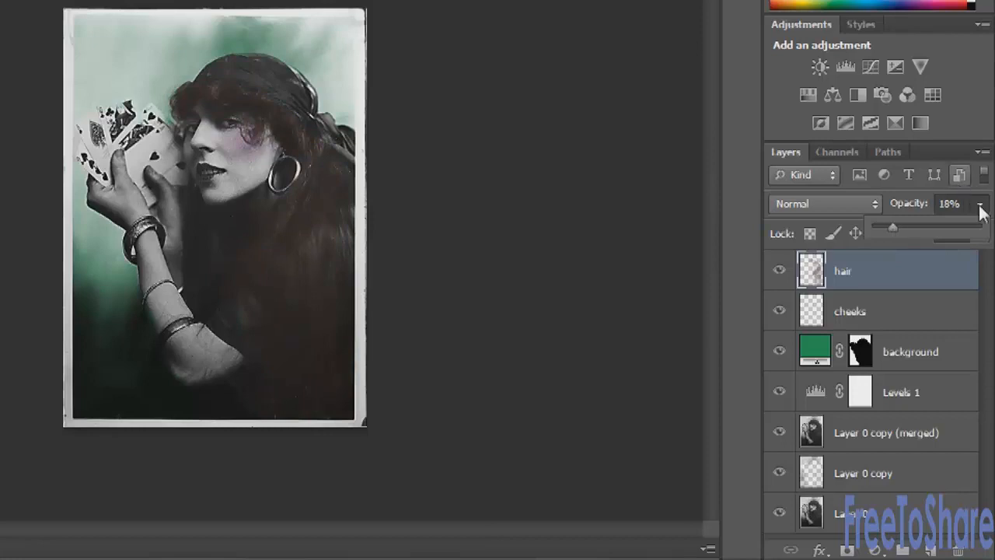
pyautogui.click(931, 549)
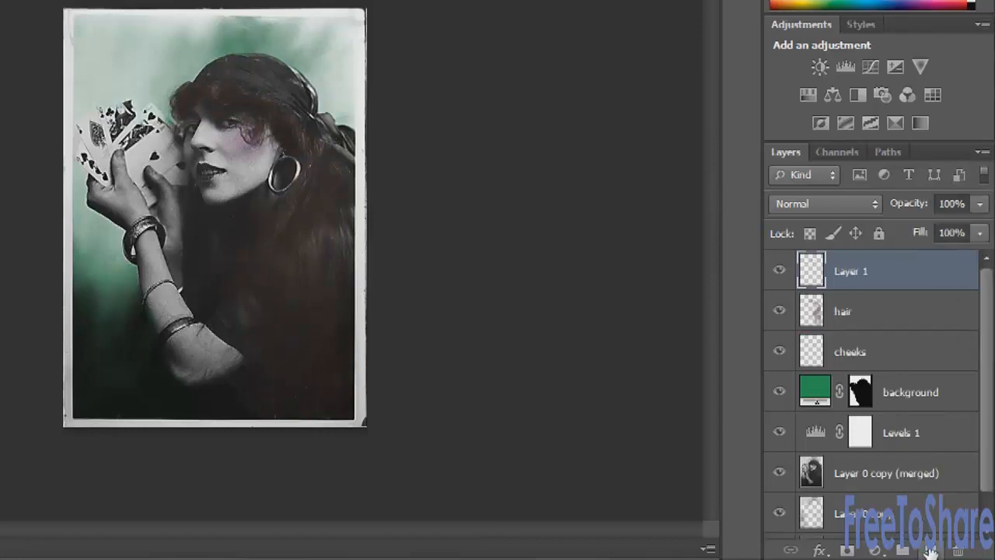
# - Name the new layer lips and paint the woman's lips deep red
pyautogui.doubleClick(850, 271)
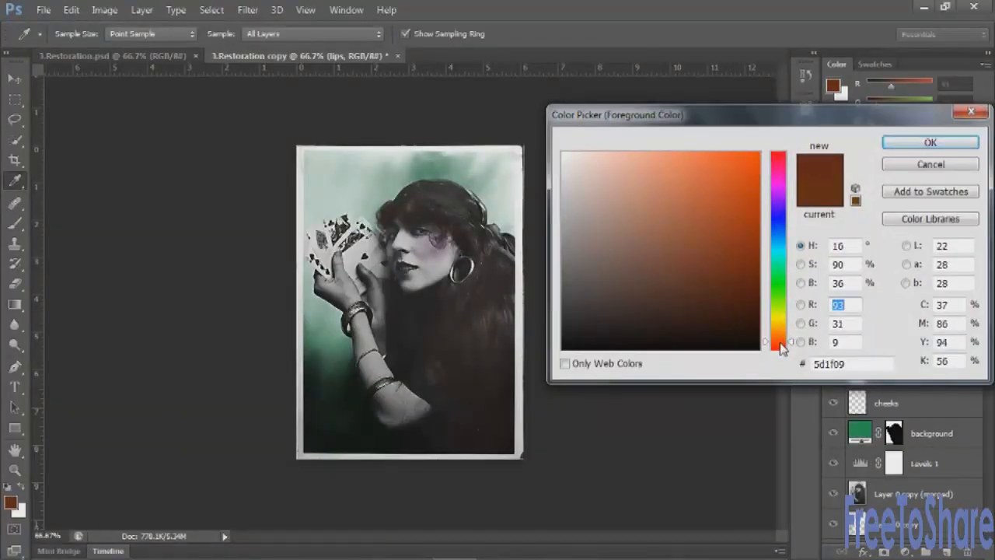
pyautogui.click(779, 342)
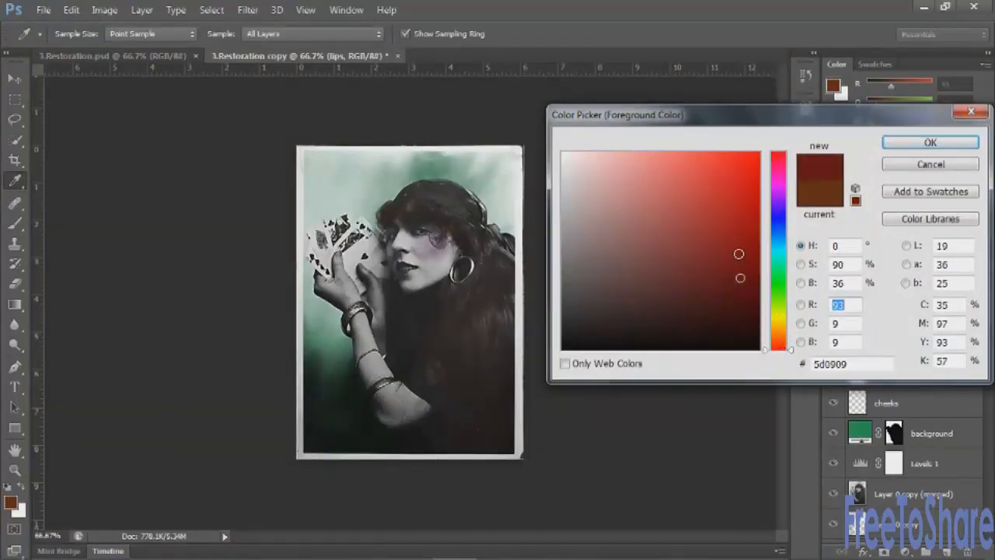
pyautogui.click(930, 141)
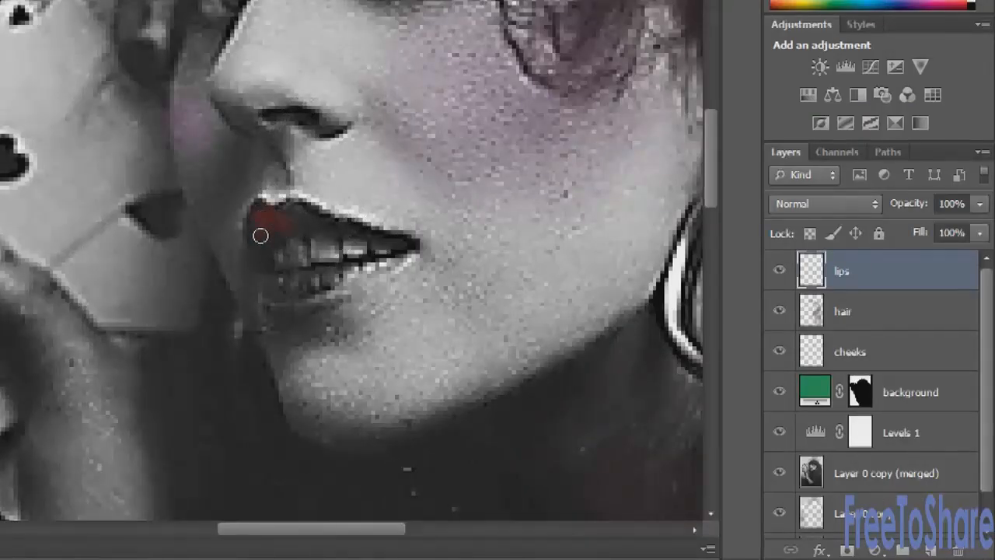
pyautogui.moveTo(260, 235); pyautogui.dragTo(315, 213)
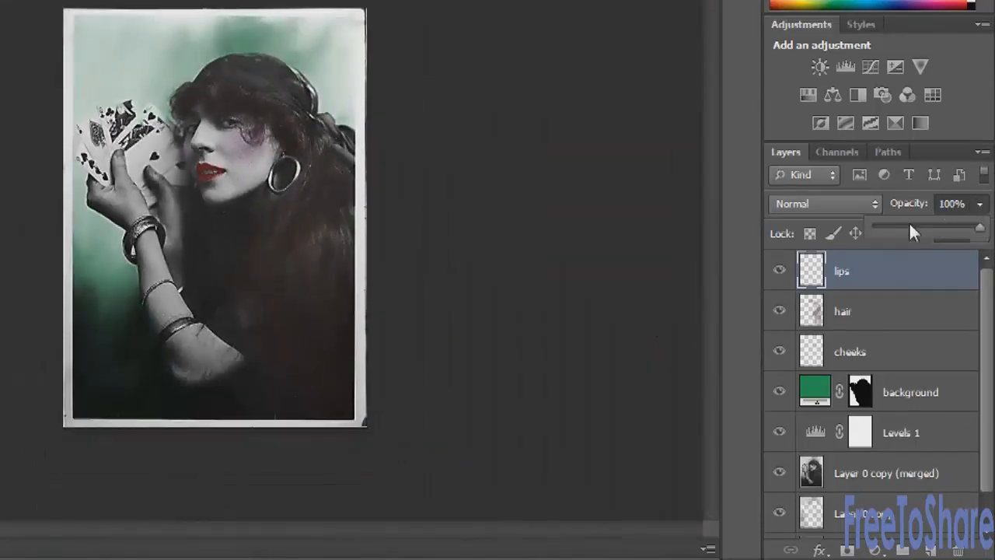
# - Fade the lips layer opacity to about 26% for a subtle red tint
pyautogui.moveTo(979, 226); pyautogui.dragTo(903, 226)
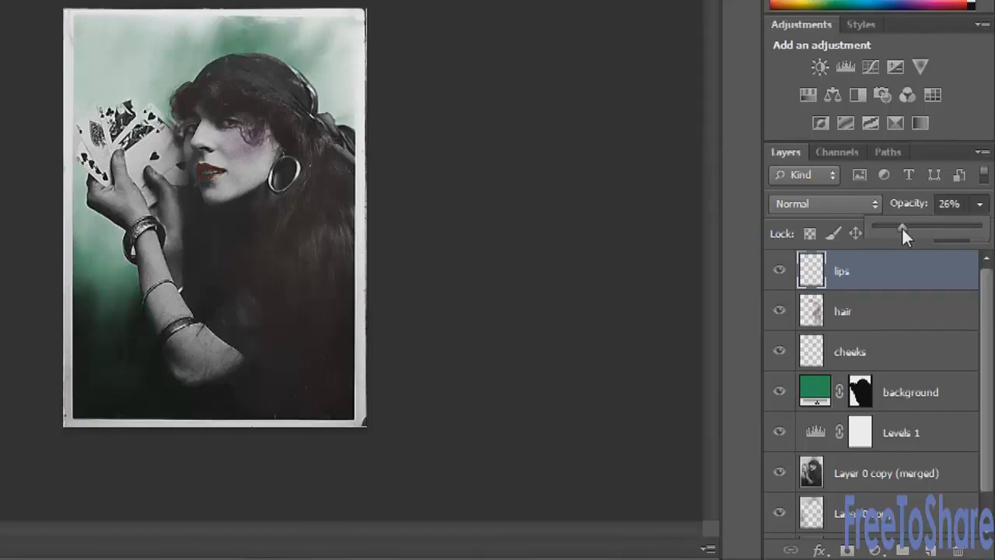
pyautogui.moveTo(901, 226); pyautogui.dragTo(912, 226)
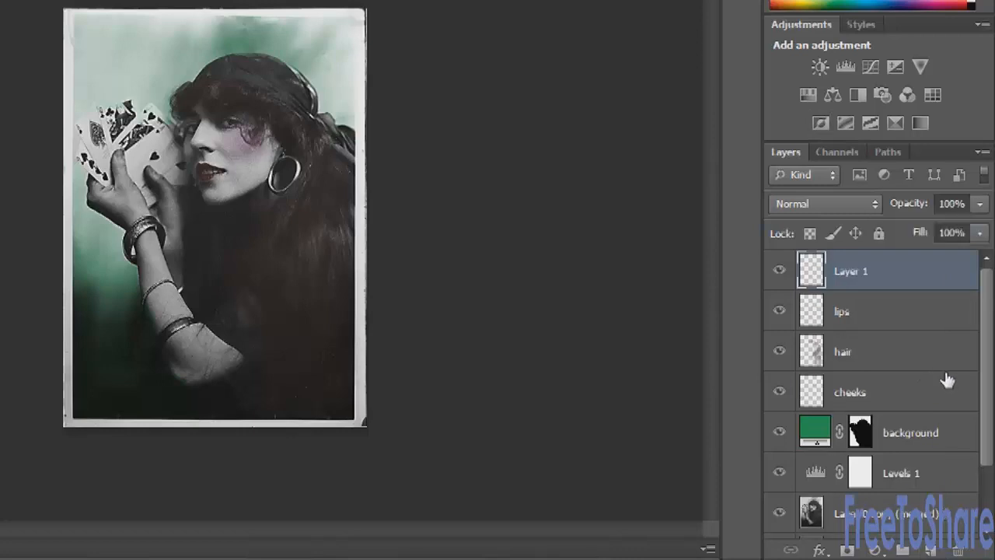
pyautogui.moveTo(849, 280)
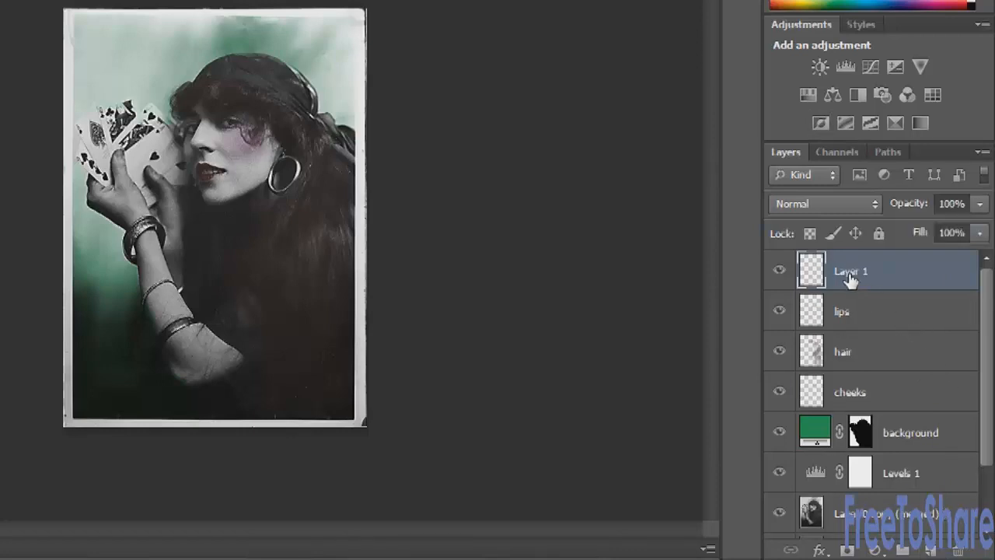
# - Rename the layer scarf, paint the headscarf purple, and fade it to about 21% opacity
pyautogui.doubleClick(851, 271)
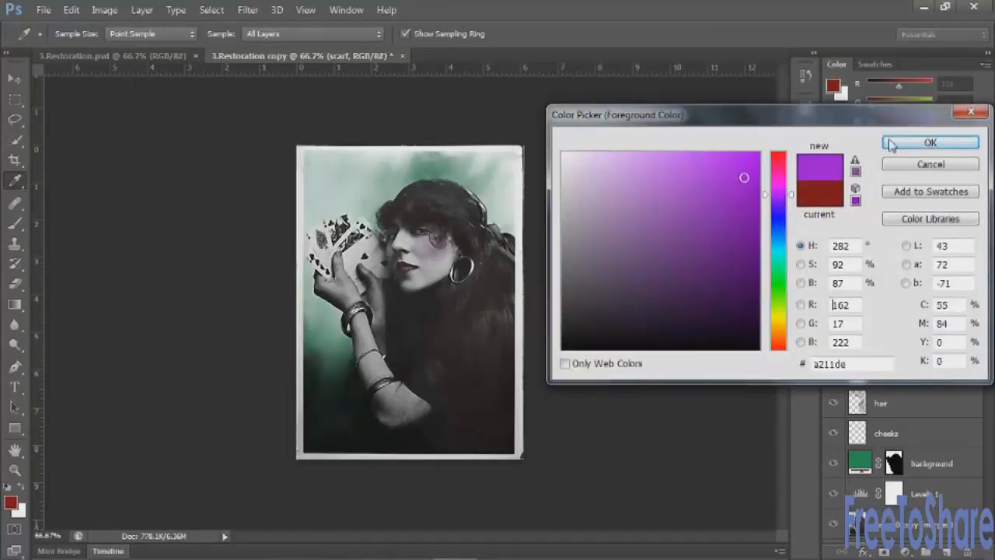
pyautogui.click(930, 142)
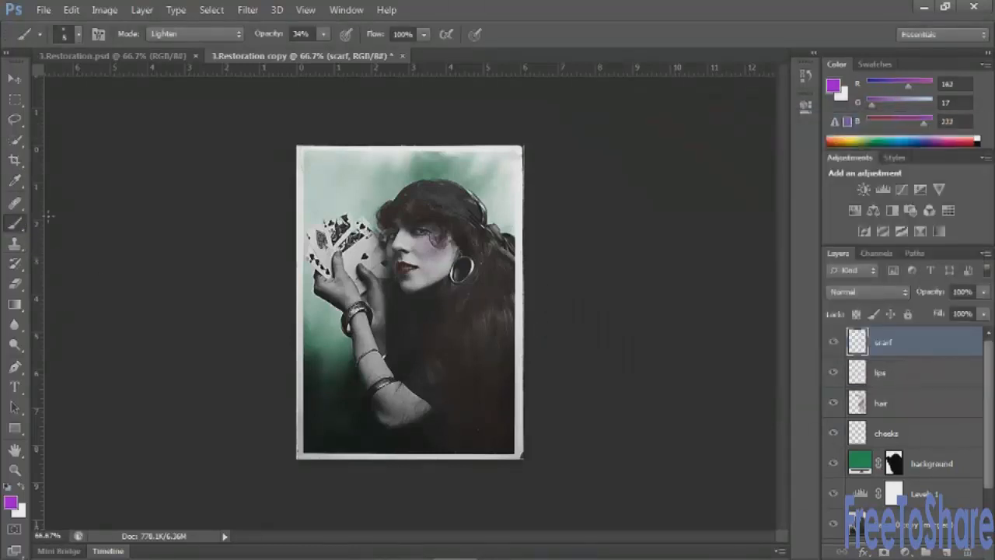
pyautogui.moveTo(444, 192)
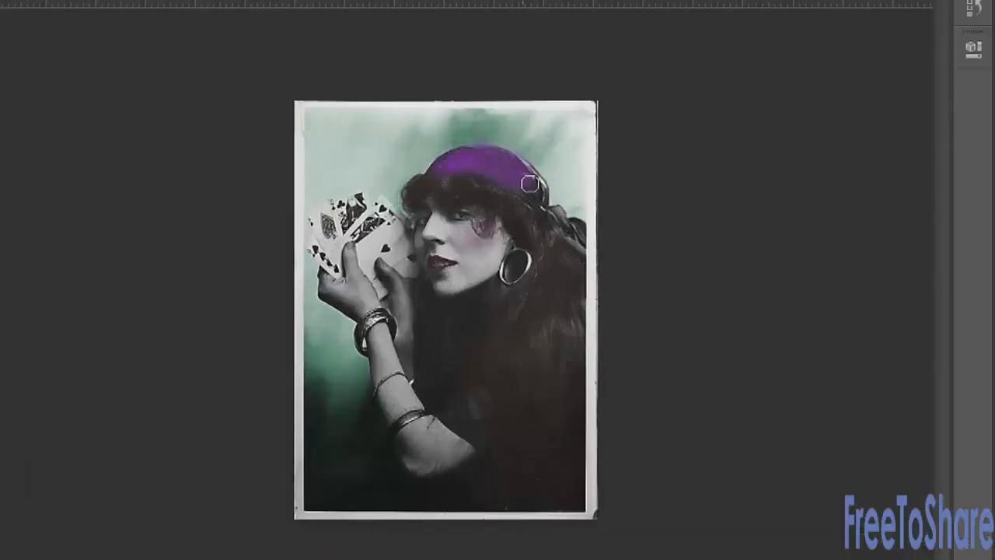
pyautogui.moveTo(529, 183); pyautogui.dragTo(544, 208)
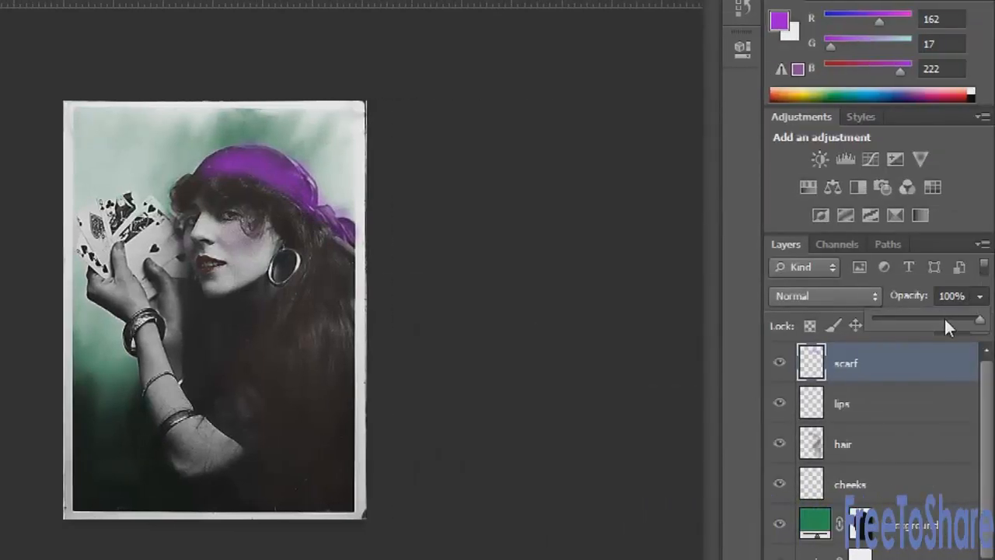
pyautogui.moveTo(979, 318); pyautogui.dragTo(902, 319)
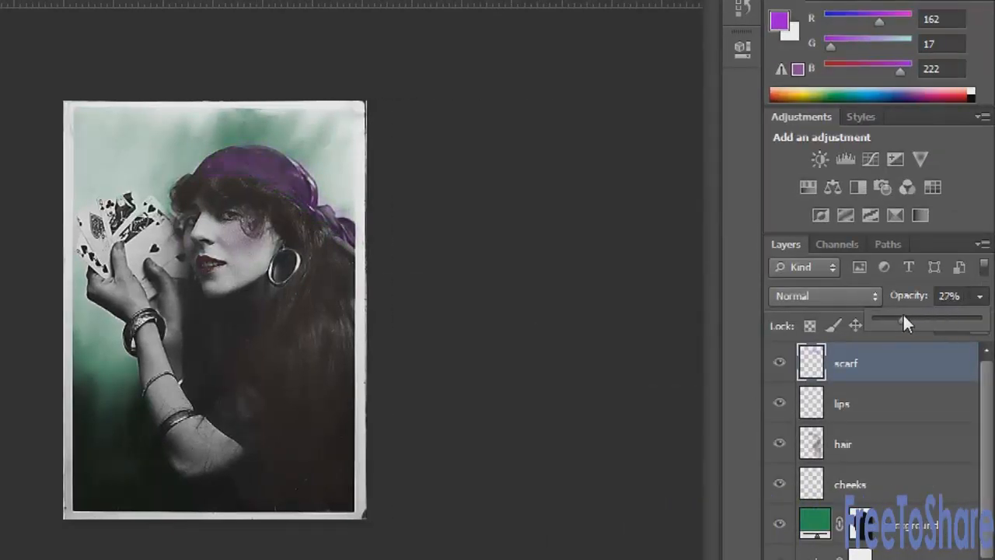
pyautogui.moveTo(929, 319); pyautogui.dragTo(895, 319)
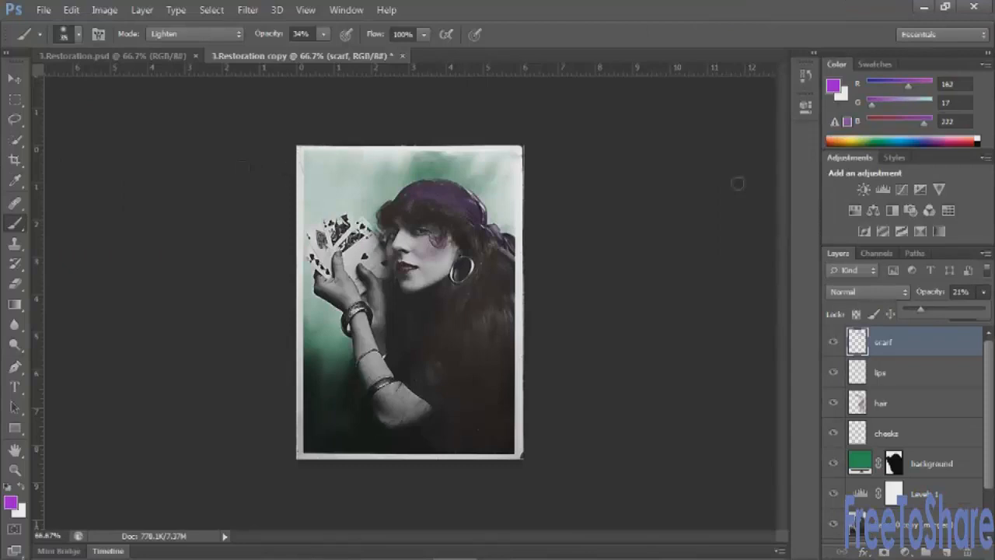
pyautogui.moveTo(32, 135)
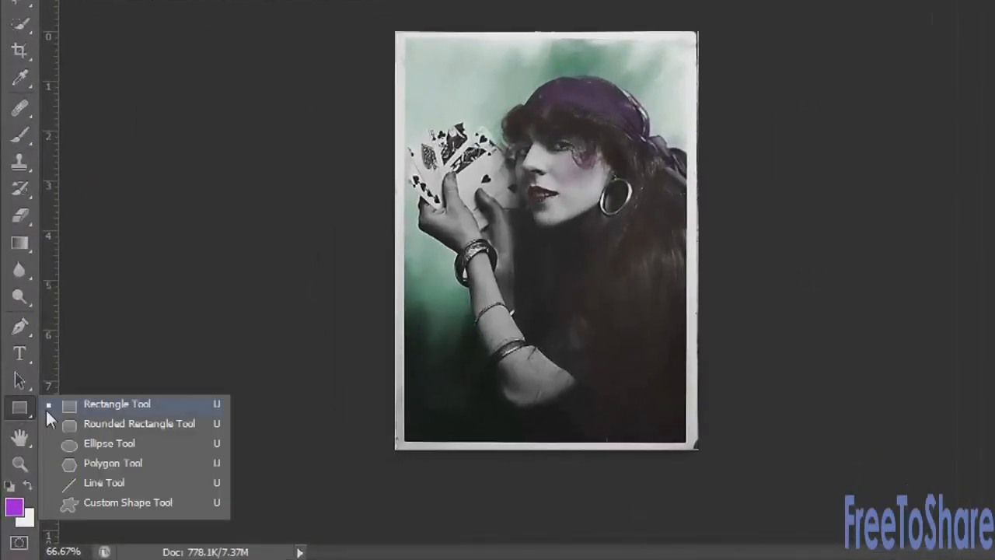
# - Draw a rounded rectangle, load it as a selection, and invert it to select the border
pyautogui.click(116, 404)
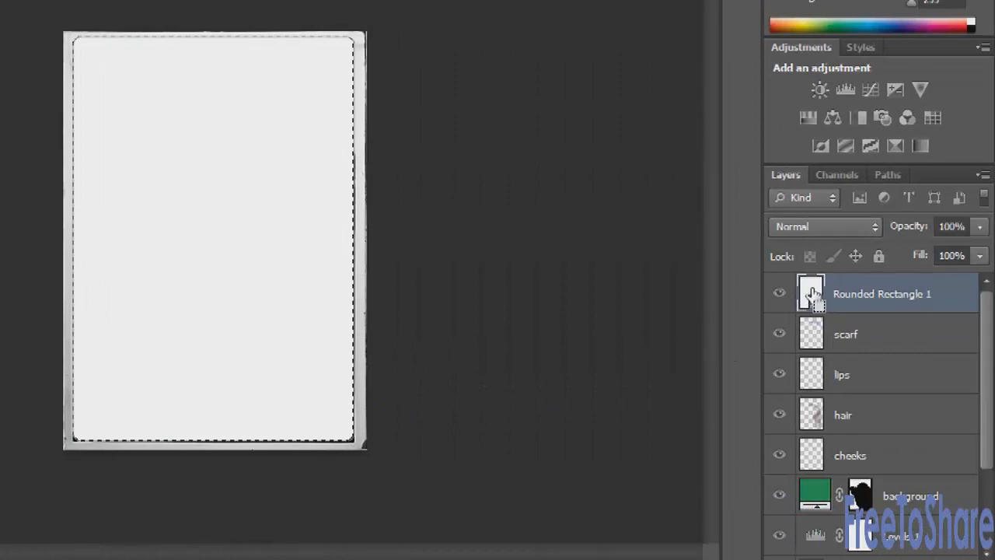
pyautogui.click(212, 10)
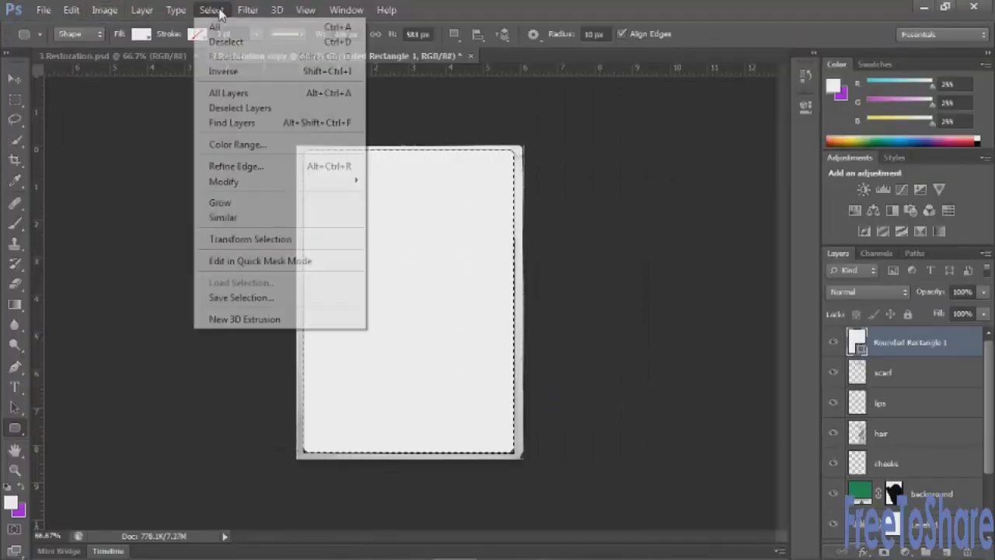
pyautogui.click(212, 10)
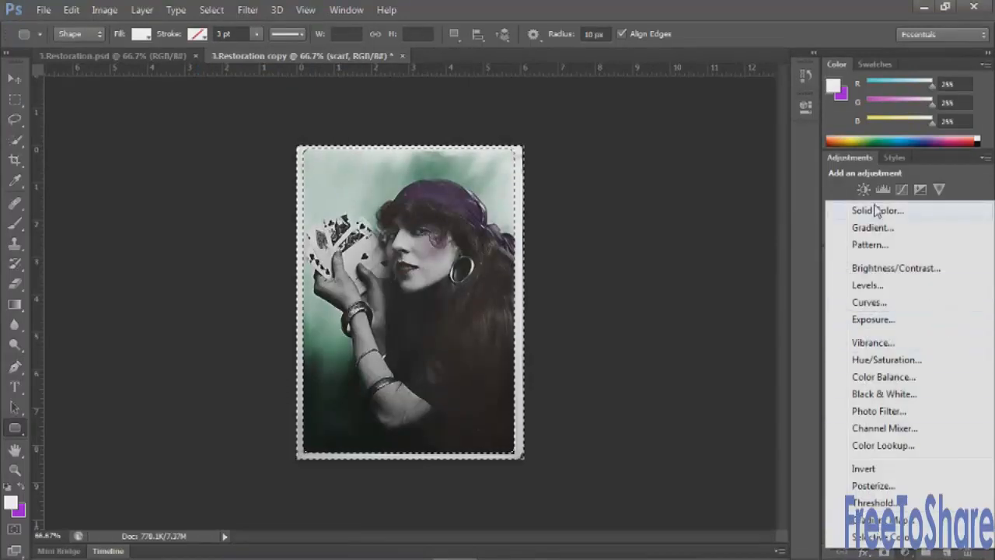
# - Fill the border with a pale cream Solid Color fill layer
pyautogui.click(876, 210)
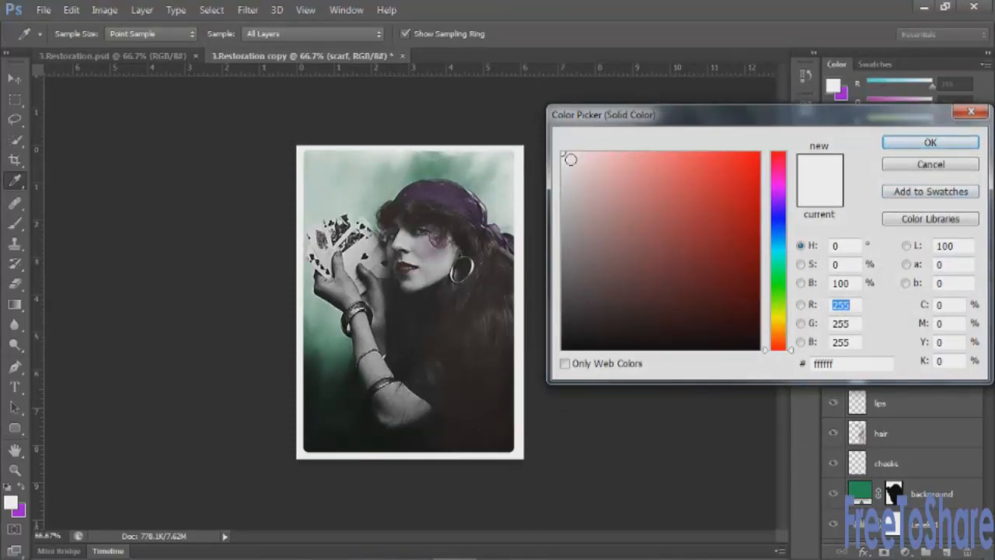
pyautogui.click(778, 317)
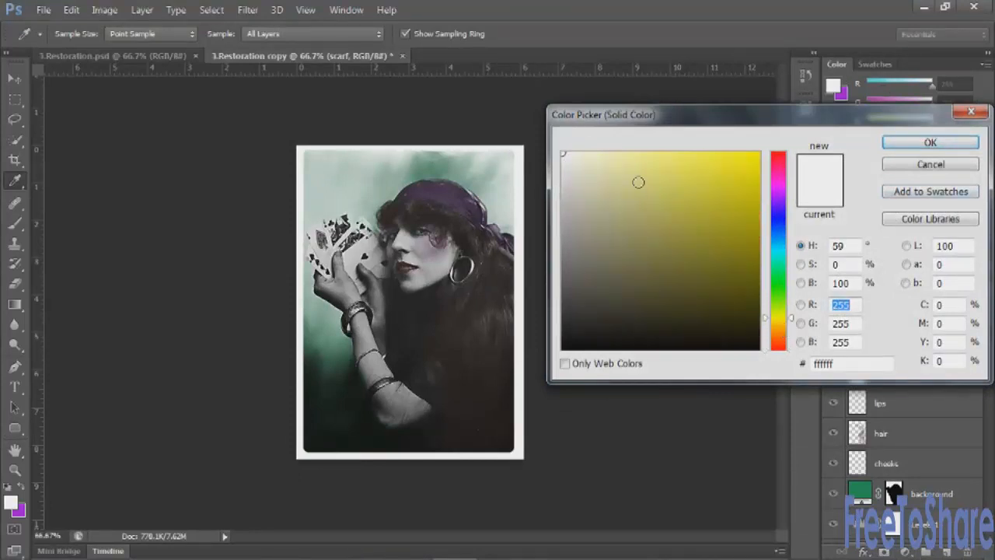
pyautogui.click(571, 169)
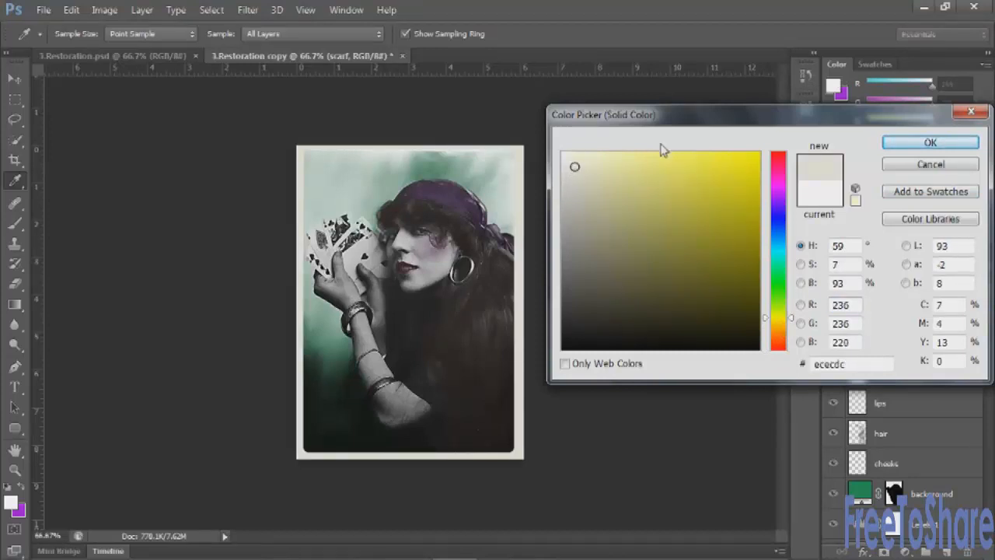
pyautogui.click(569, 159)
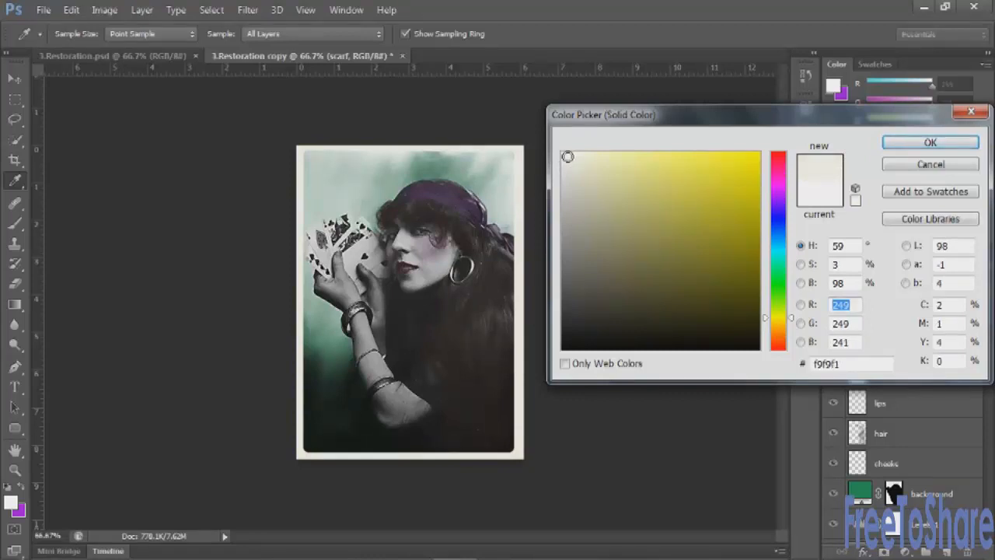
pyautogui.click(929, 143)
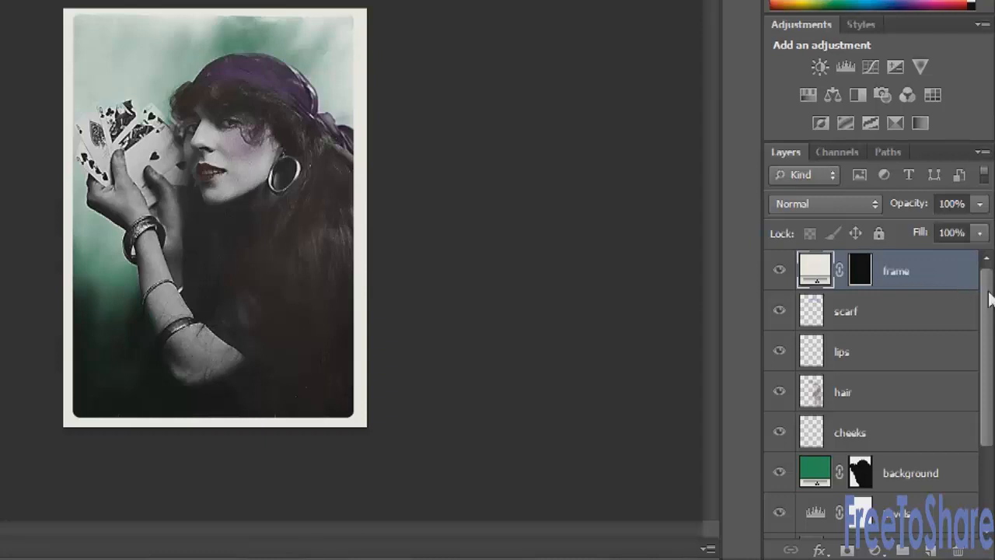
# - Group the layers from frame down to Layer 0 copy into a group named Restoration
pyautogui.scroll(-3)
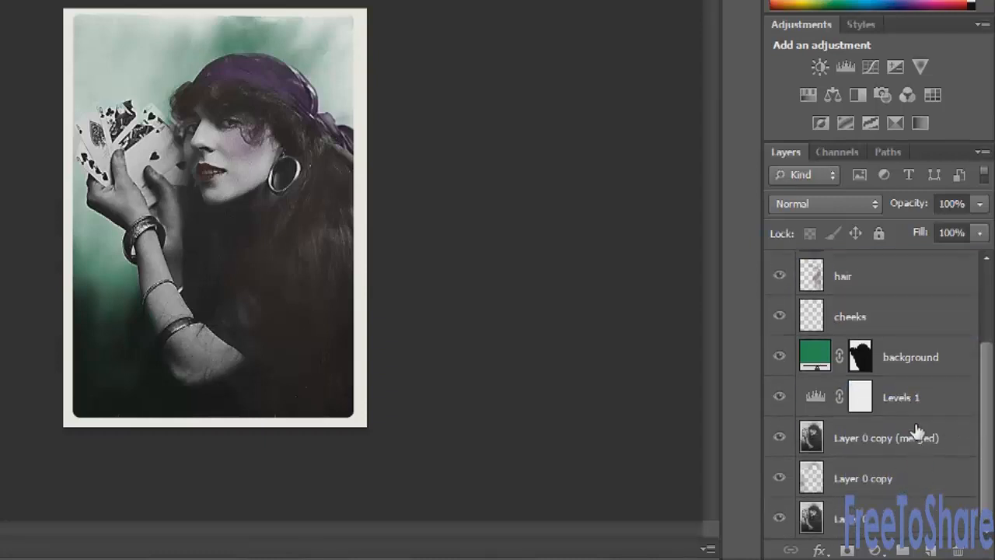
pyautogui.click(863, 478)
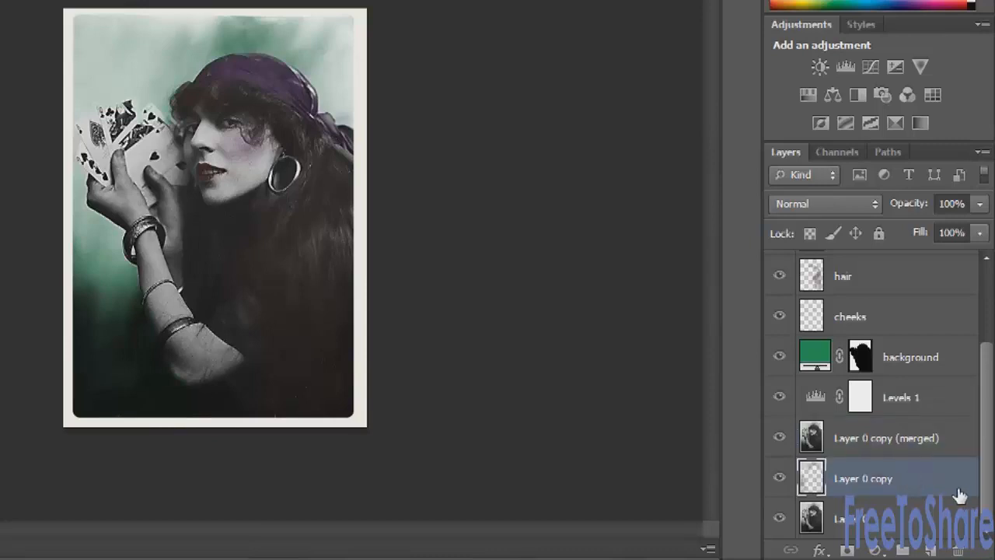
pyautogui.scroll(3)
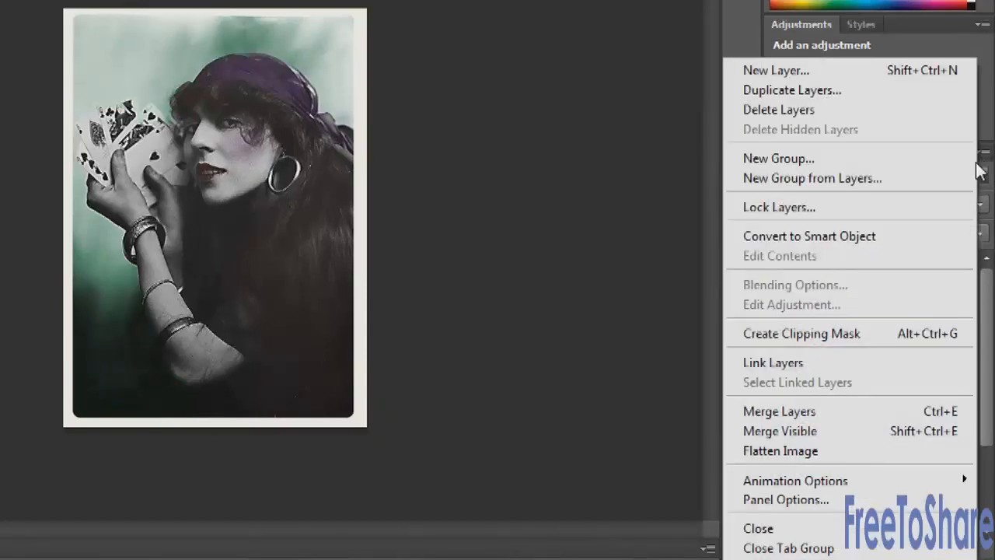
pyautogui.click(812, 178)
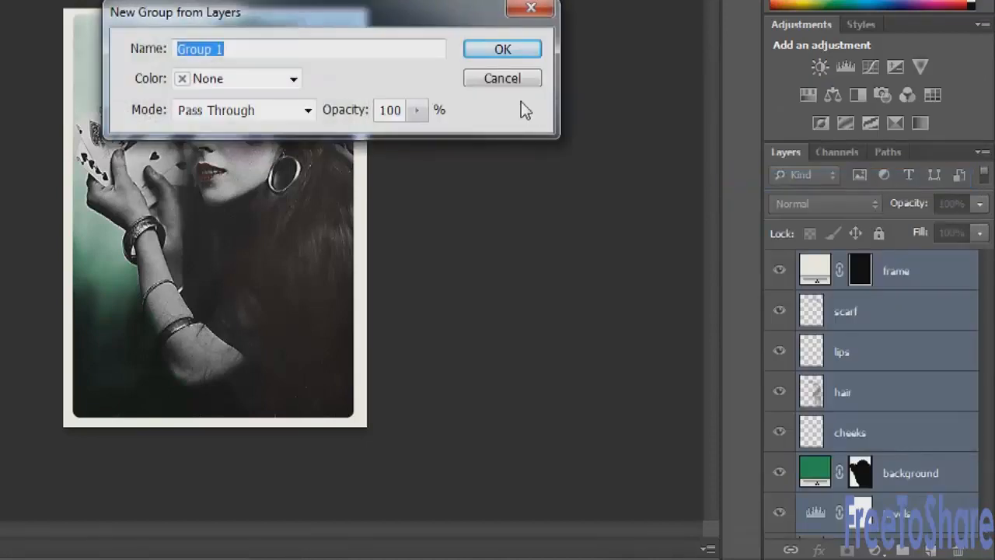
pyautogui.write('Restoration')
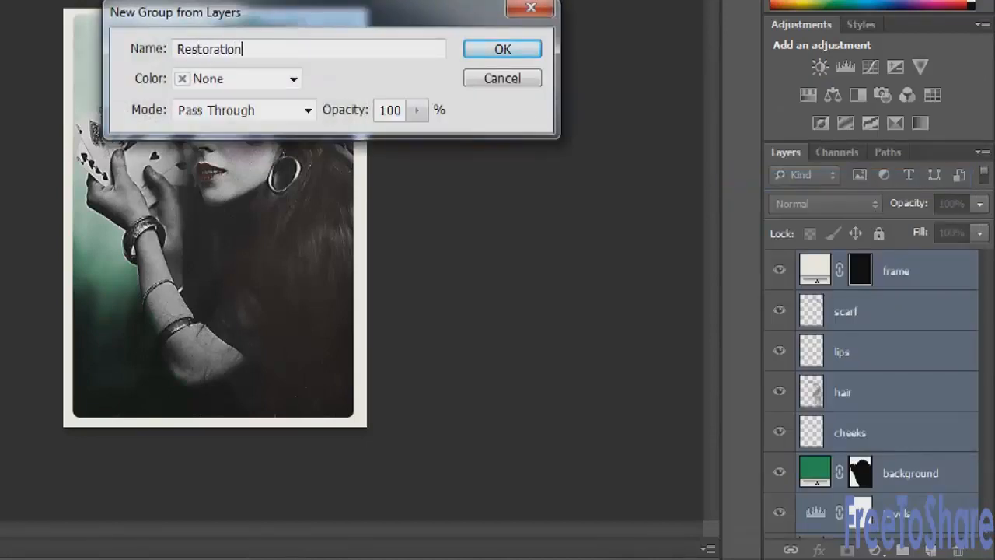
pyautogui.click(501, 48)
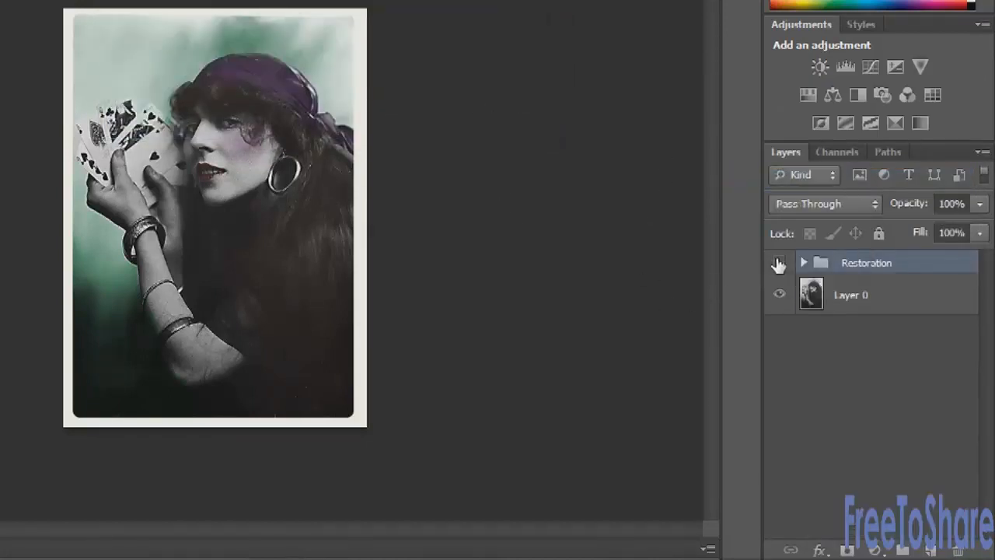
pyautogui.click(779, 263)
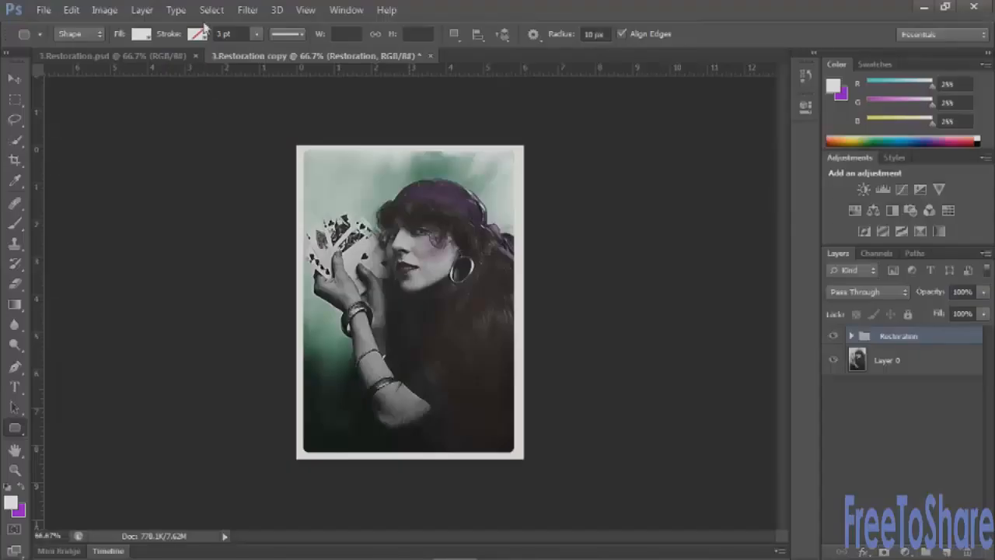
pyautogui.click(14, 78)
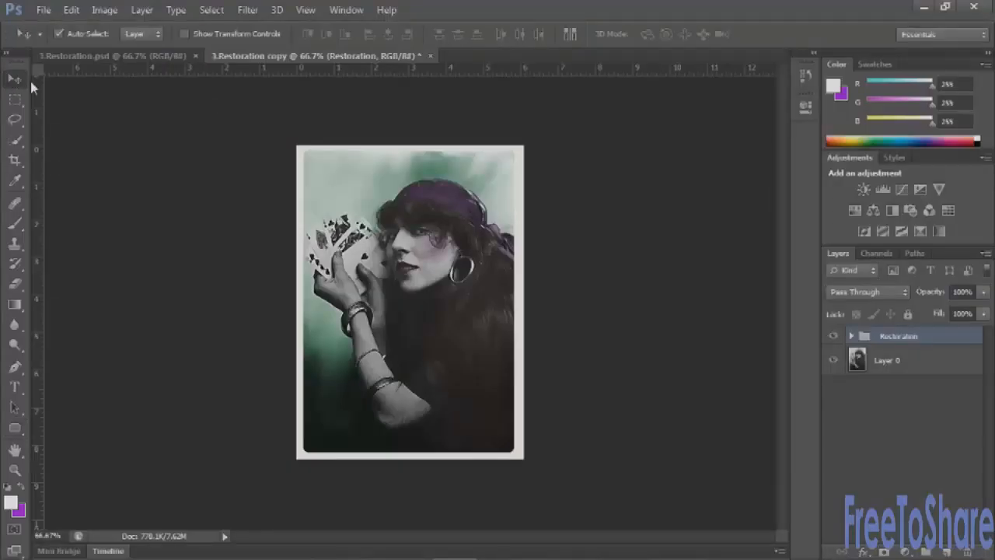